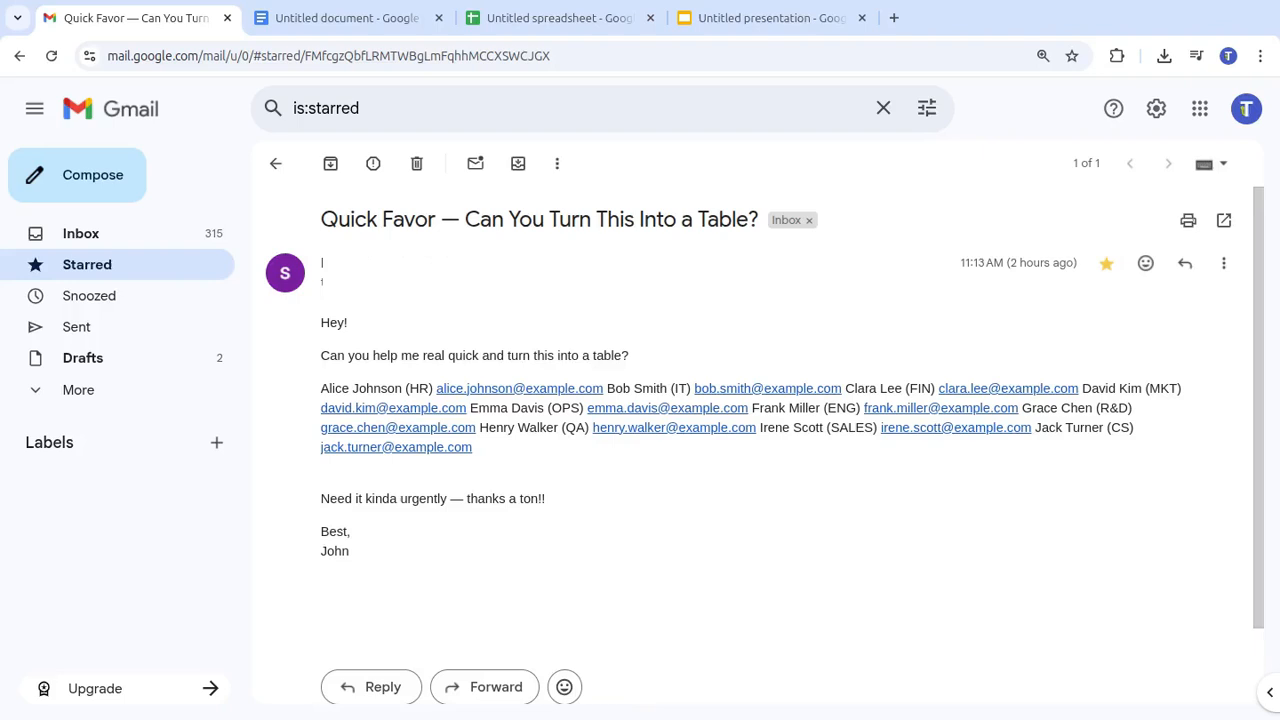
mouse_move(710, 373)
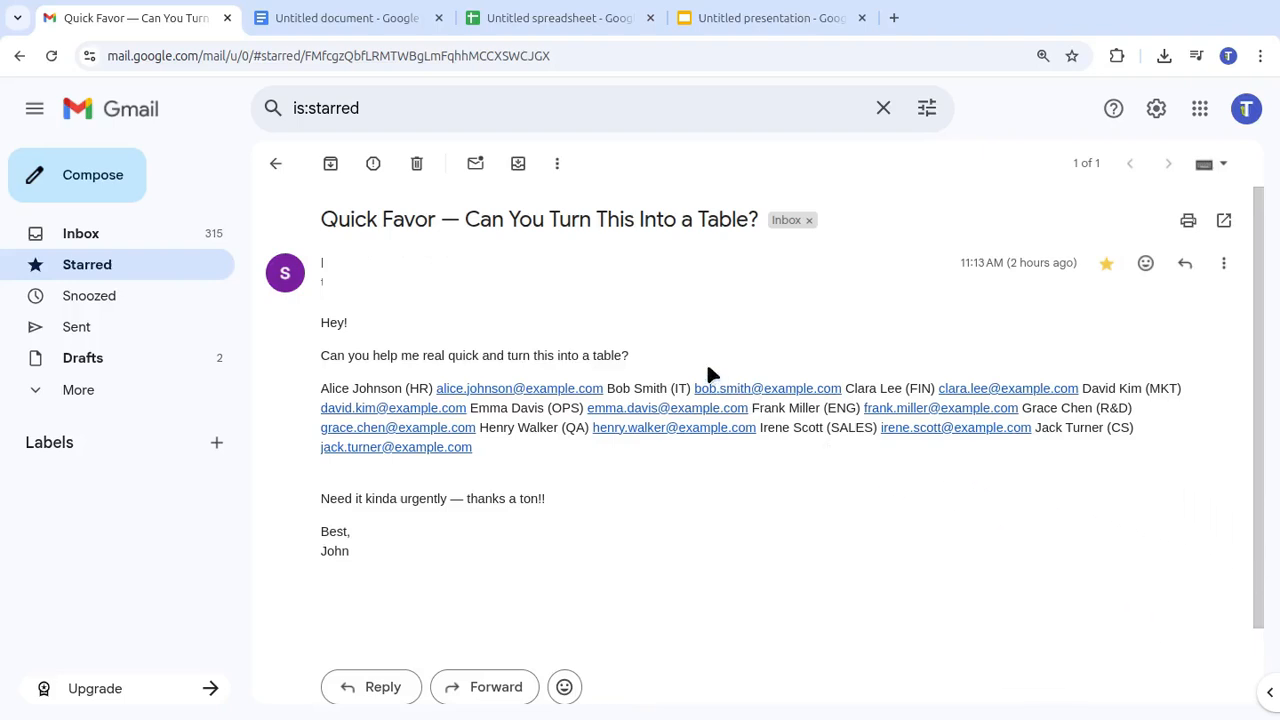
Select the request sentence in the Gmail favour email, then return to the blank document.
triple_click(474, 355)
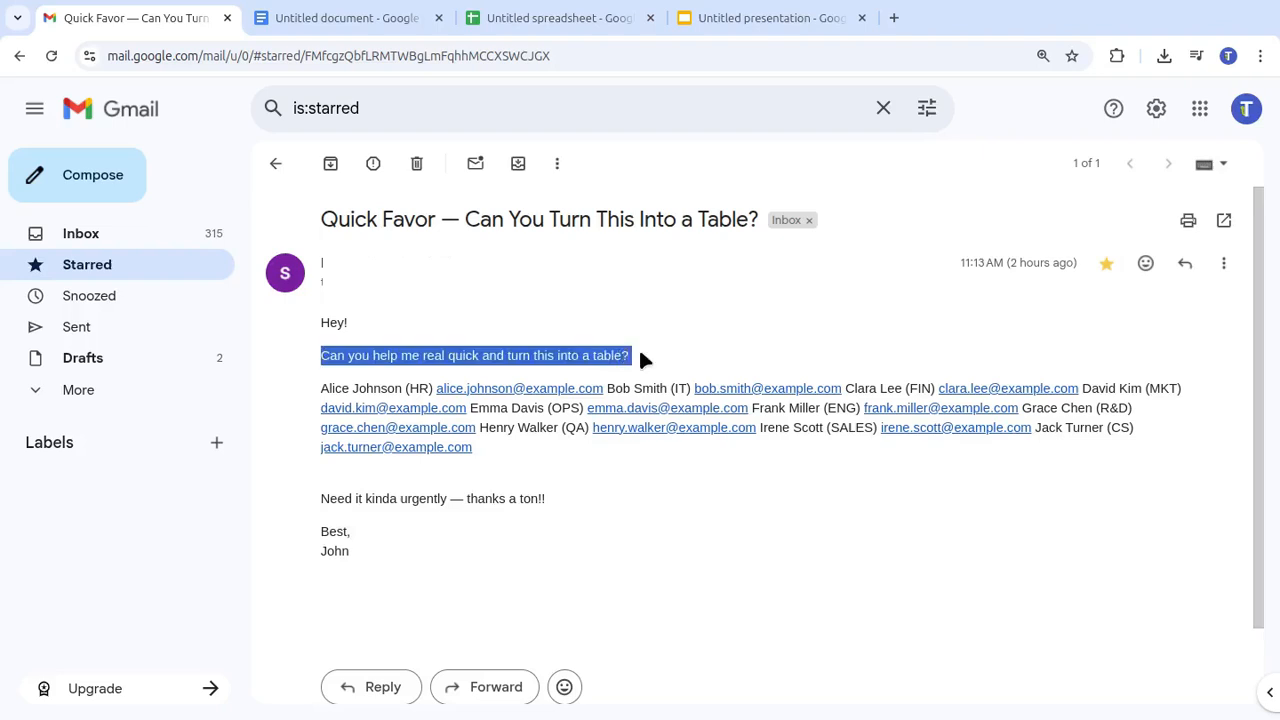
mouse_move(540, 452)
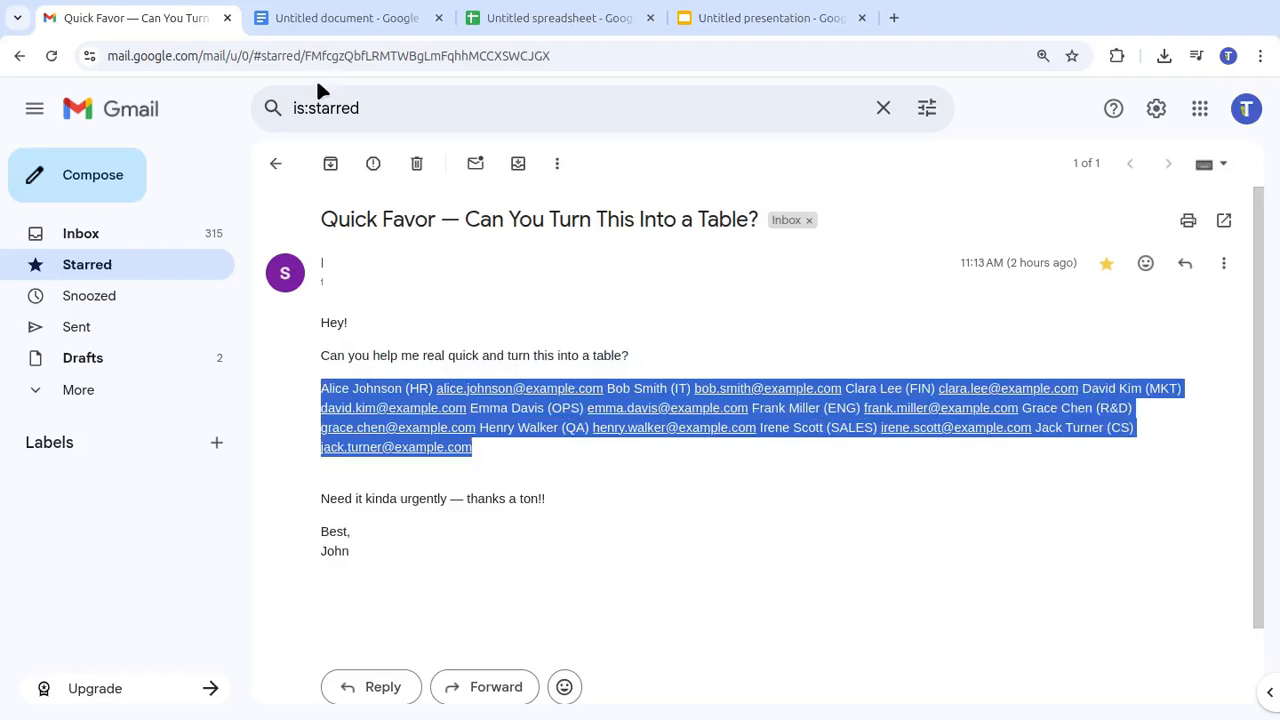
left_click(345, 18)
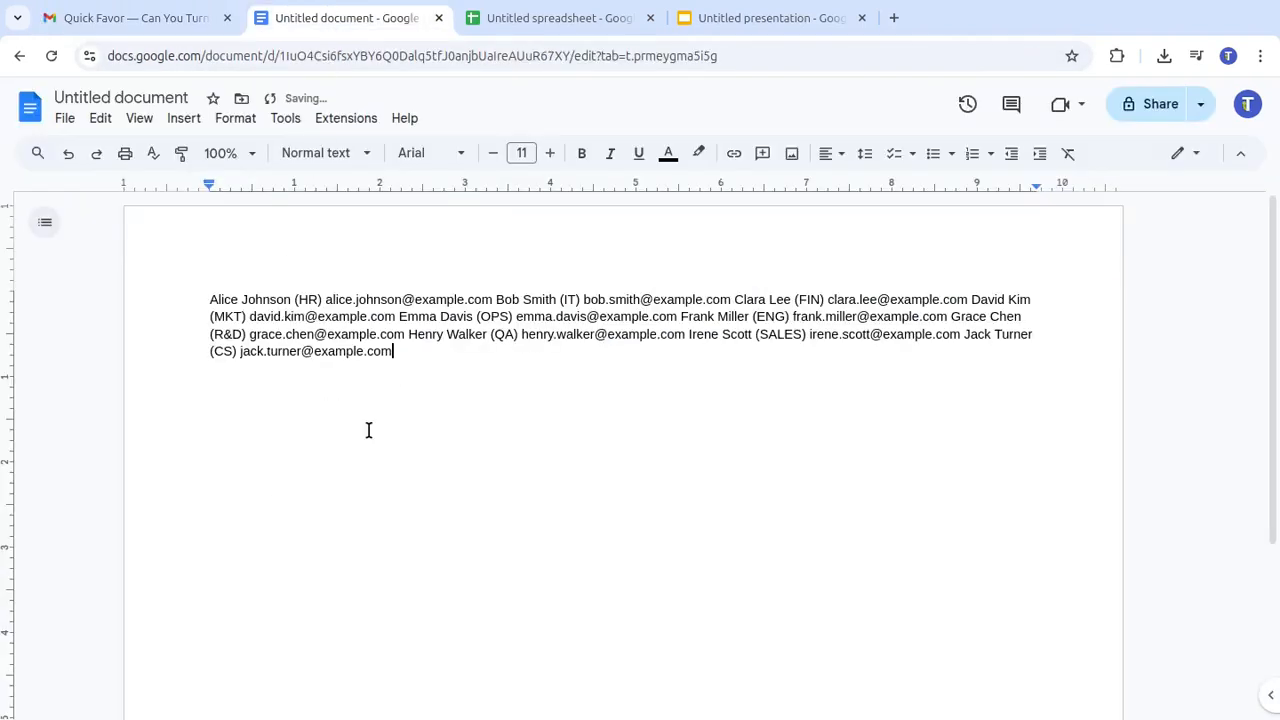
Select all the pasted staff list and try converting it to a table.
key("ctrl+a")
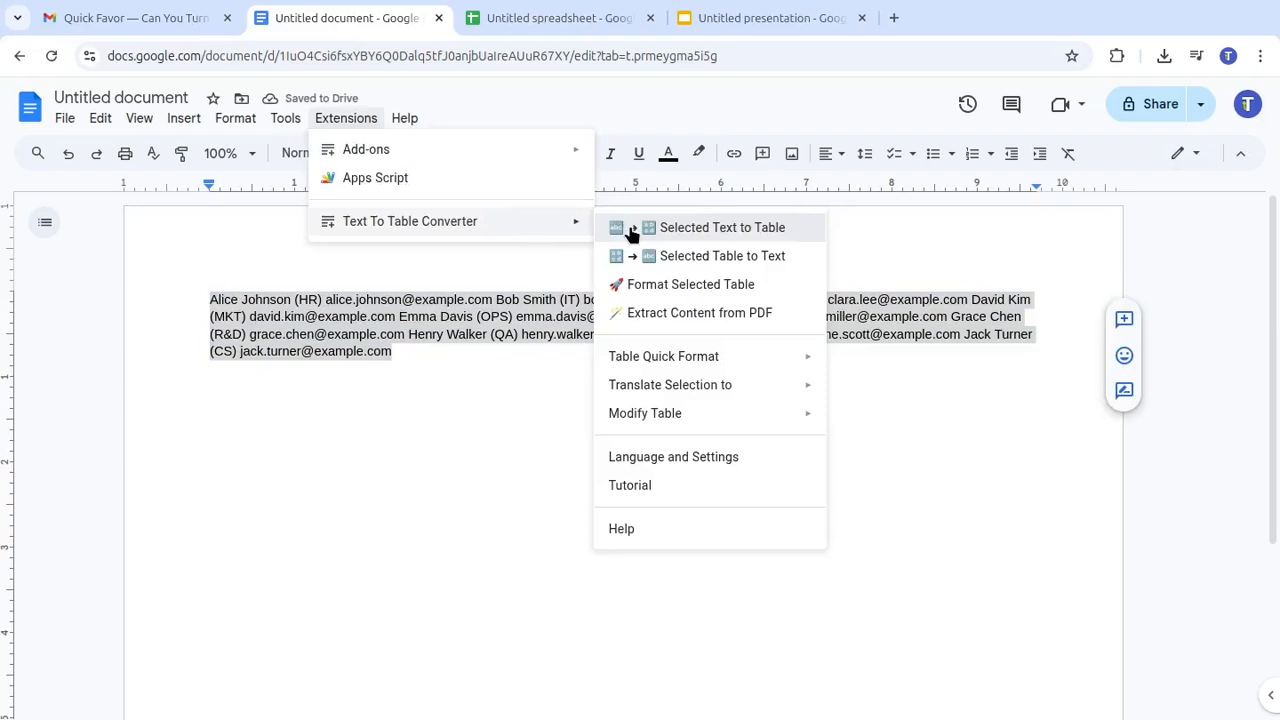
left_click(721, 227)
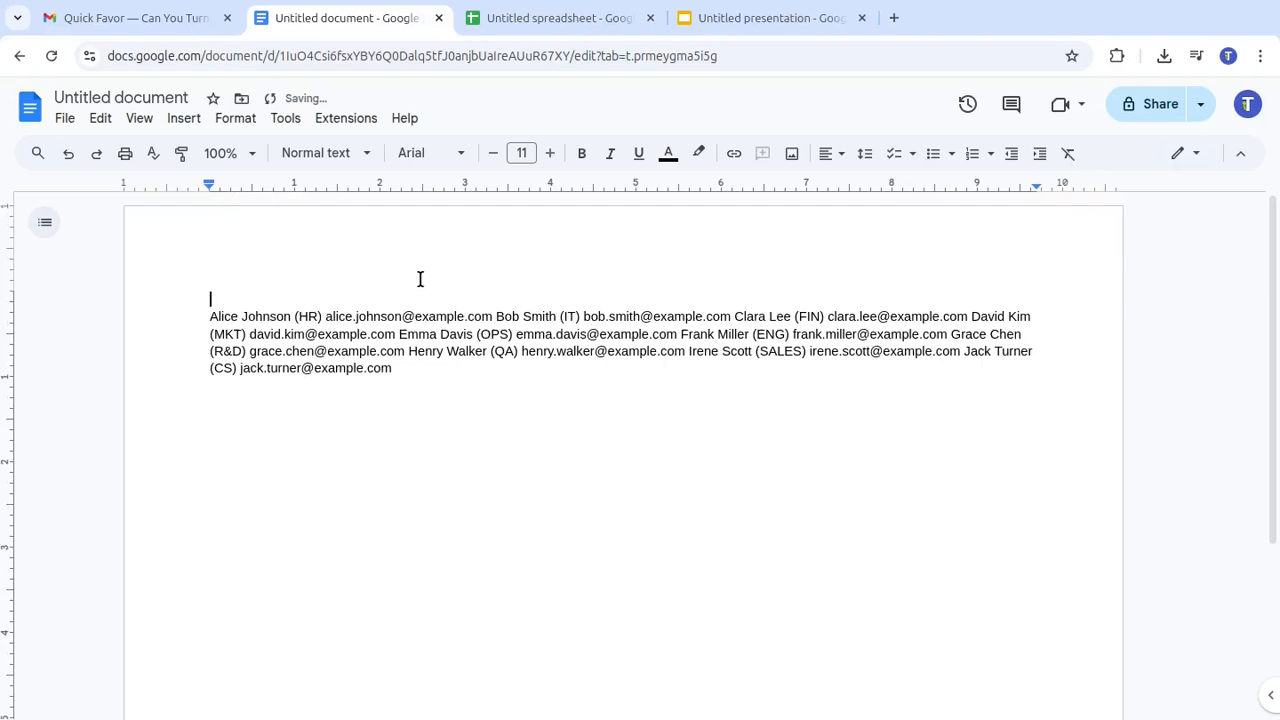
Type the 'First Name Last Name Department Email' header, convert to a four-column table, and select the text.
type("First Name Last Name Department Em")
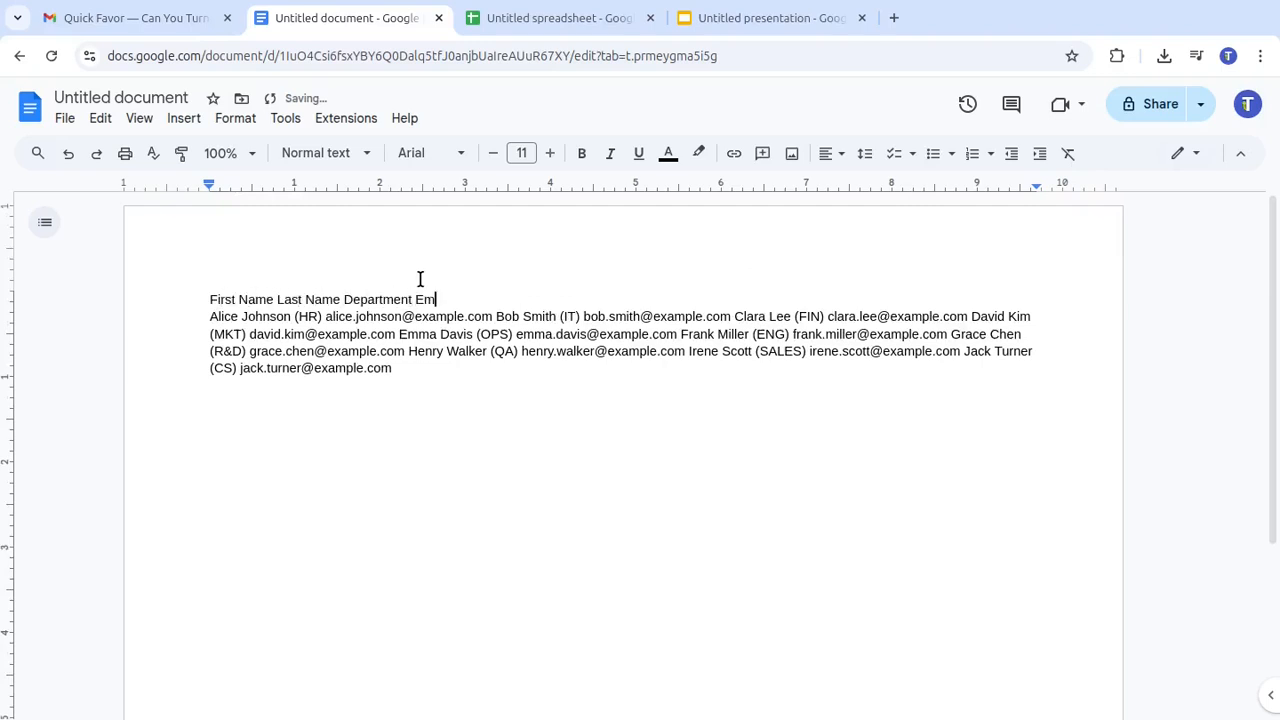
type("ail")
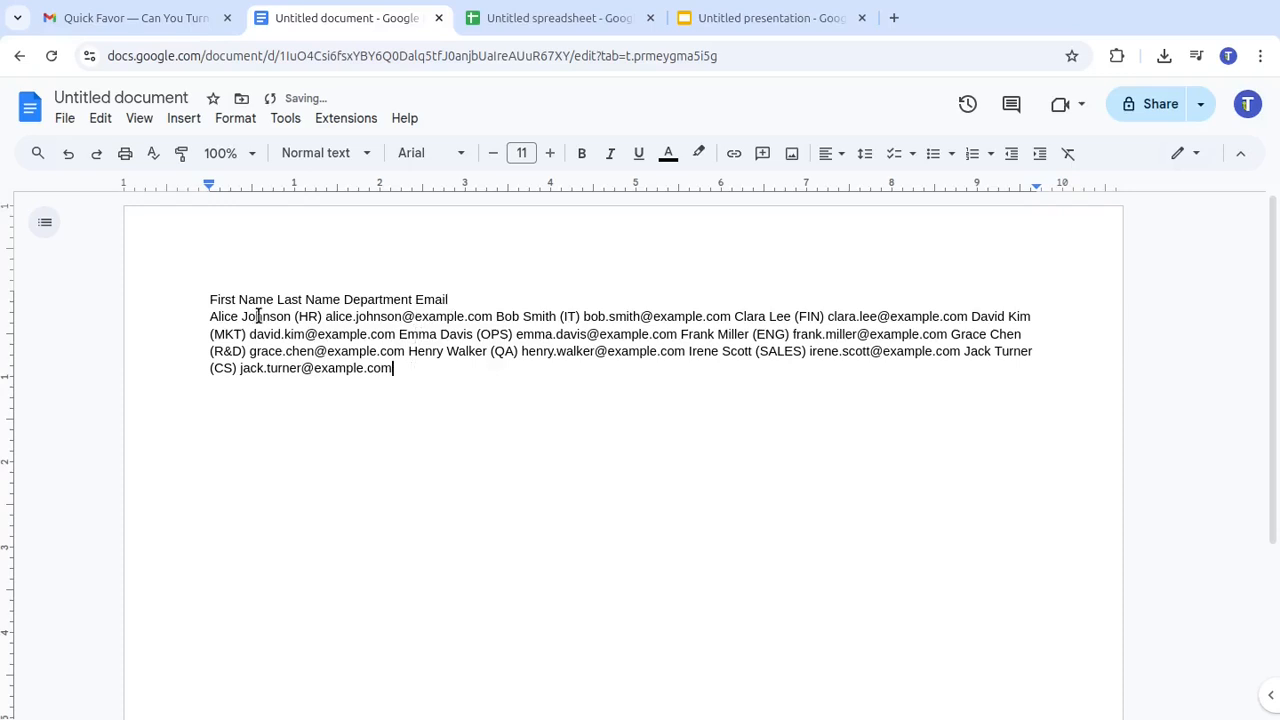
left_click(345, 118)
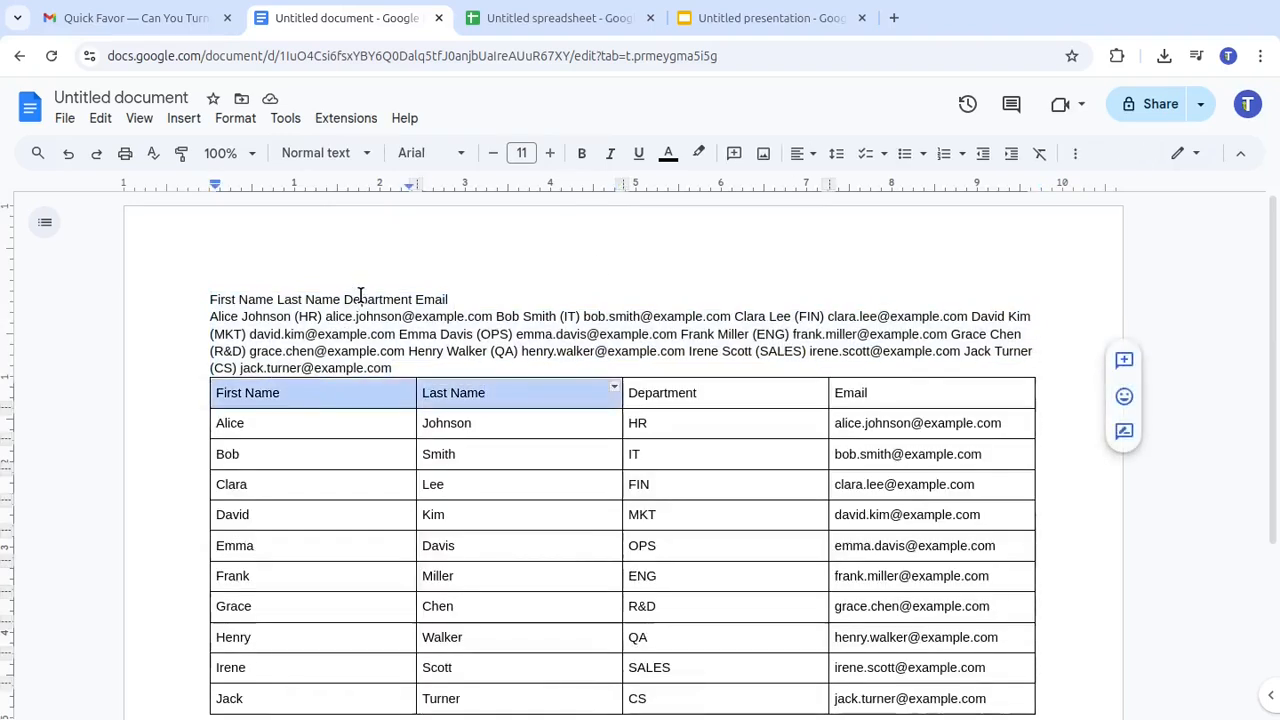
left_click_drag(210, 299, 391, 368)
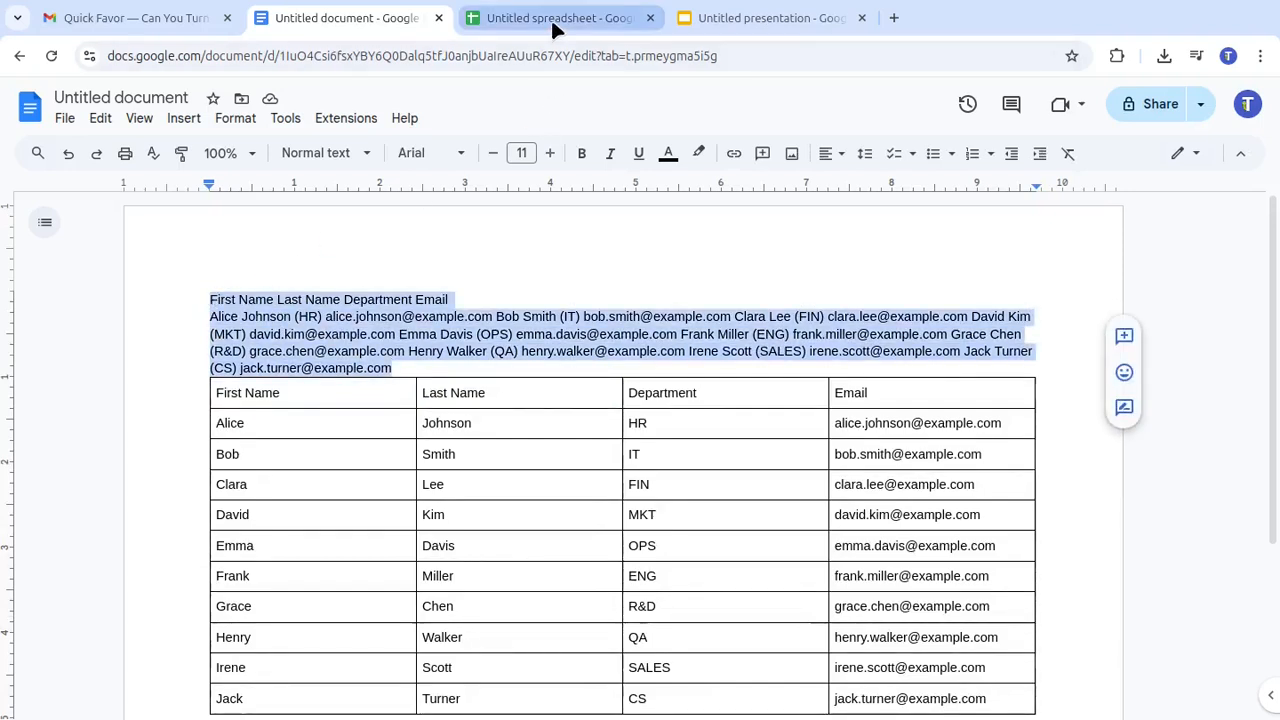
Paste the headed staff list into the spreadsheet and split it into a ToTable sheet.
left_click(557, 18)
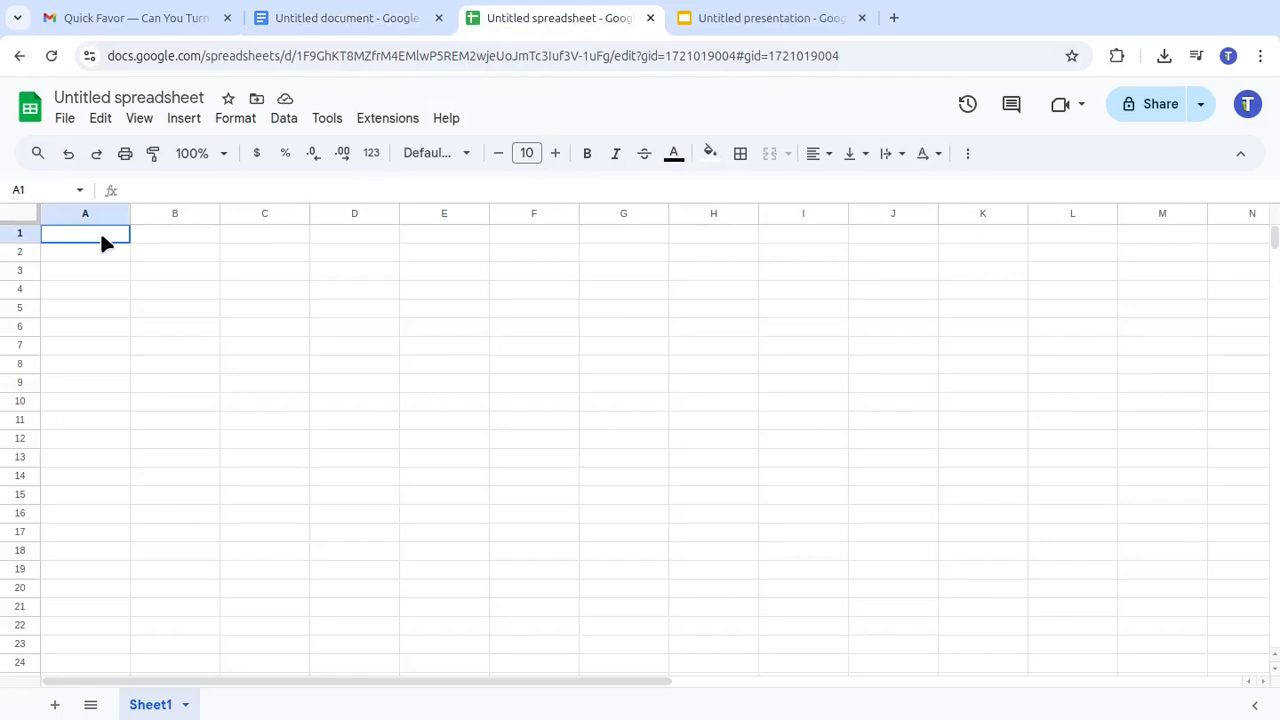
key("ctrl+v")
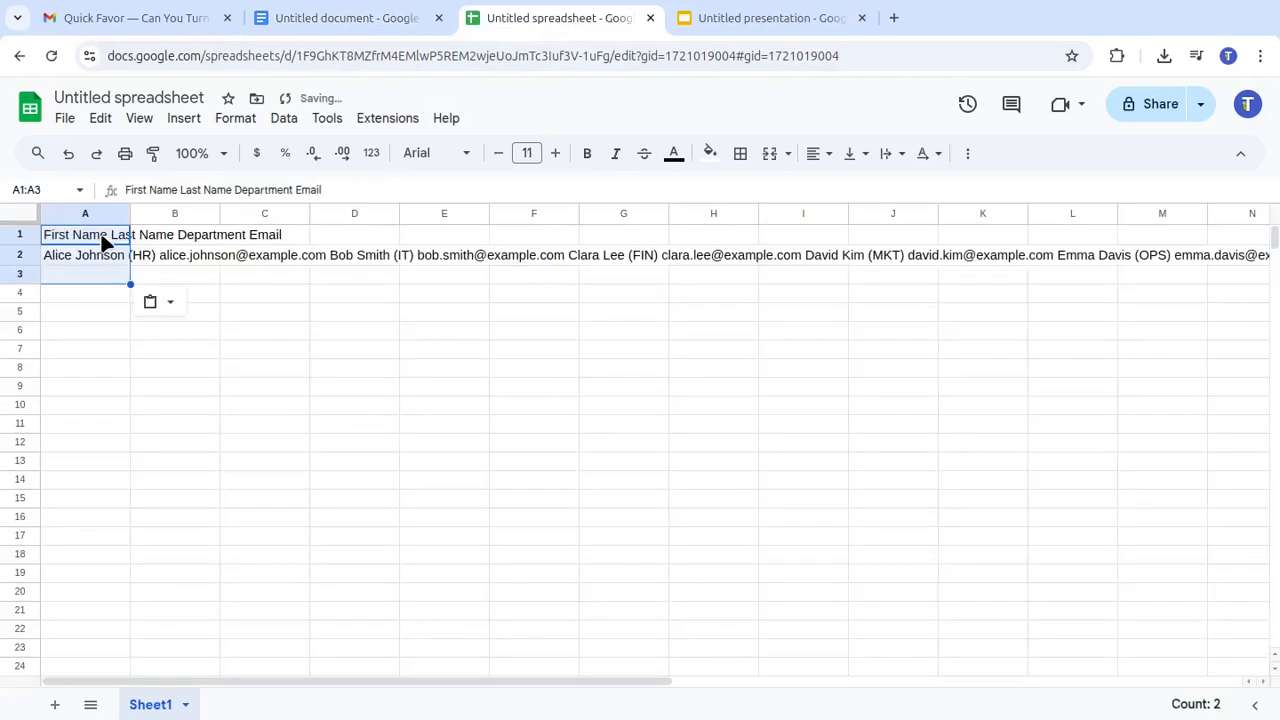
left_click(387, 118)
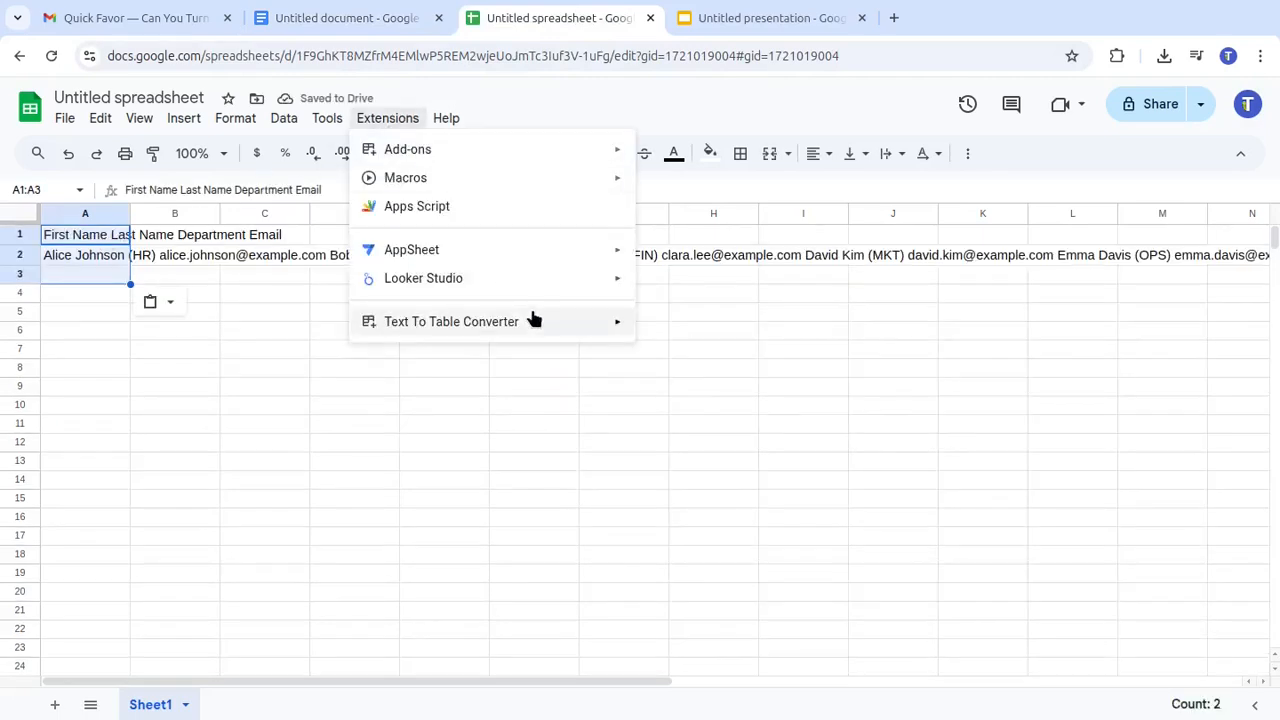
left_click(451, 321)
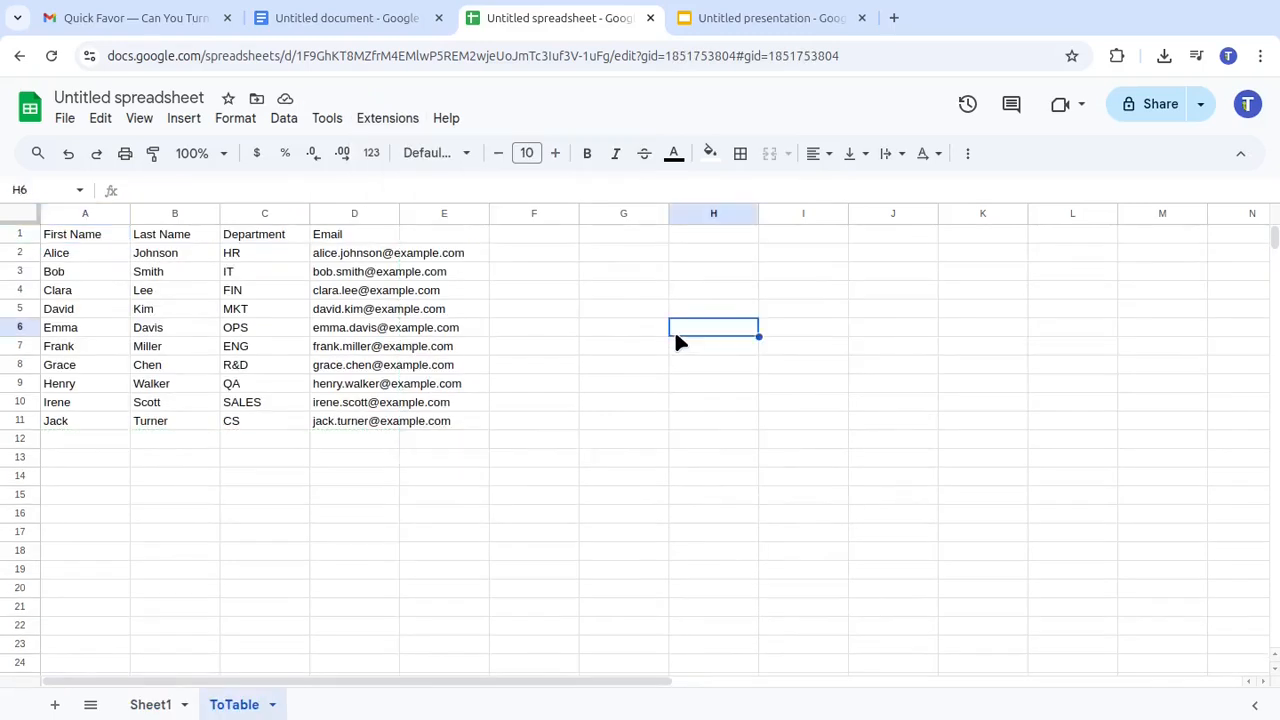
mouse_move(450, 330)
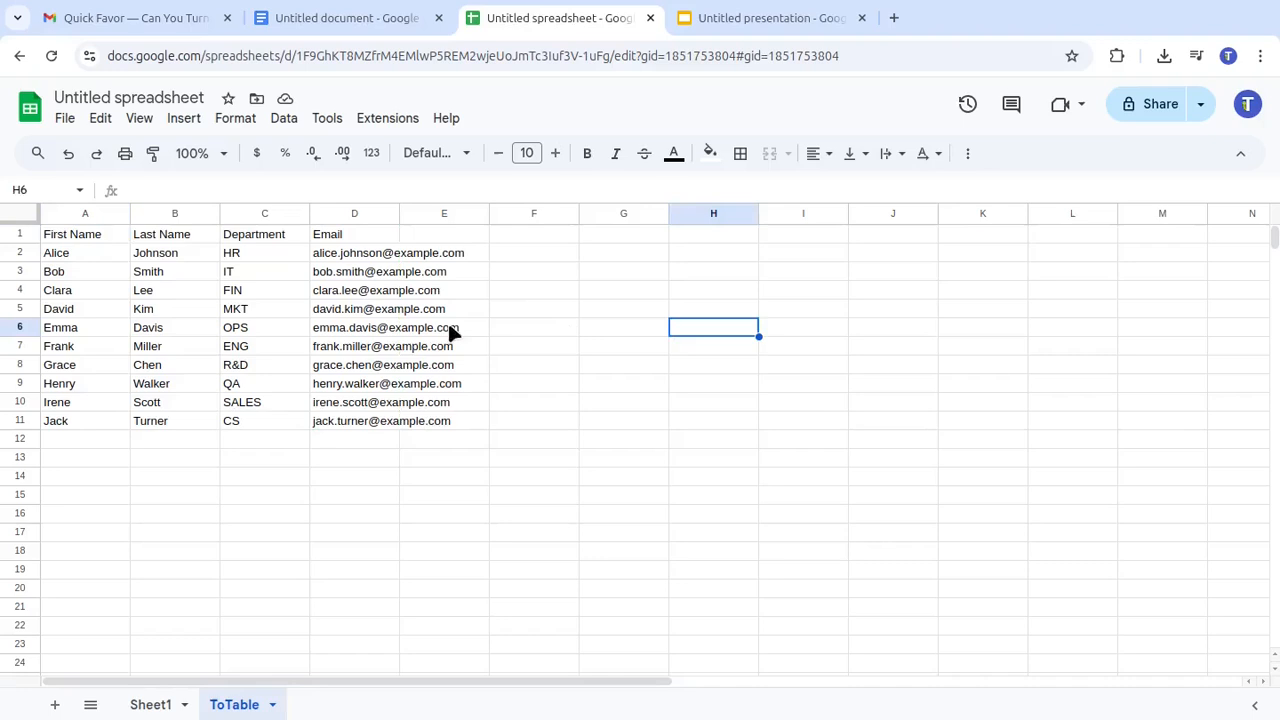
left_click(770, 18)
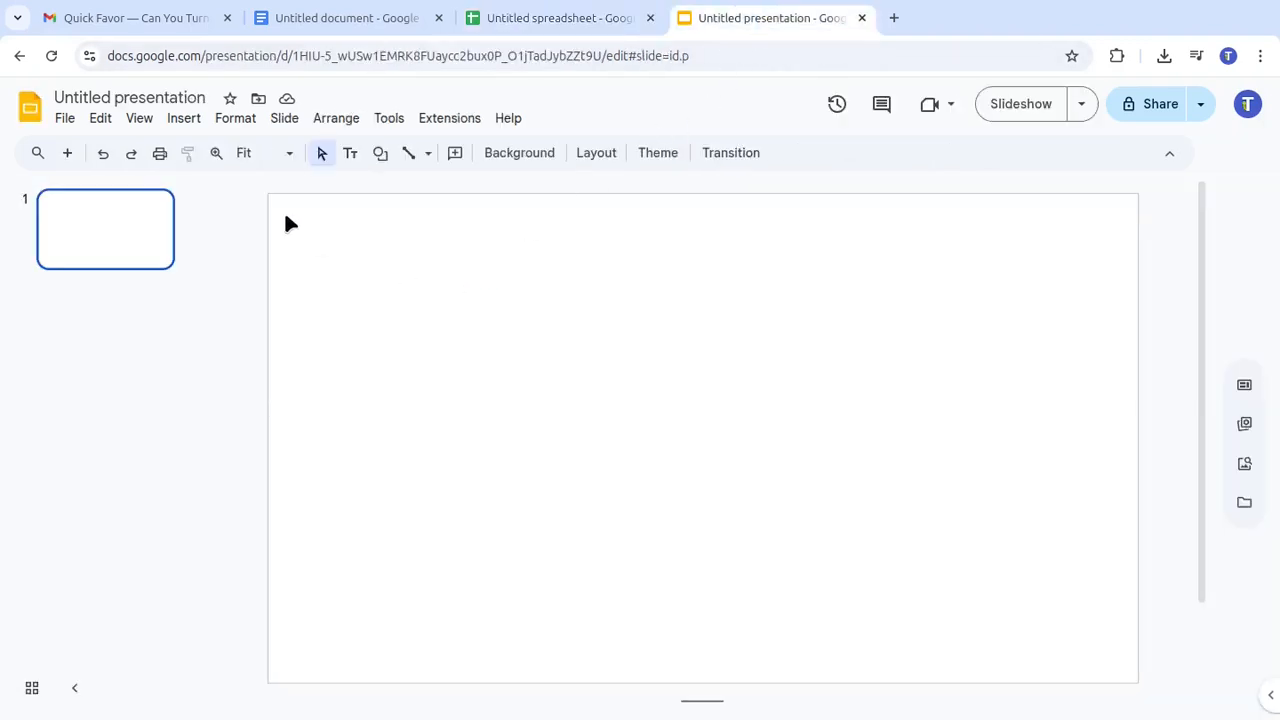
Insert the four-column staff table on slide 1, then go to the names_scan.pdf Drive folder.
left_click(350, 152)
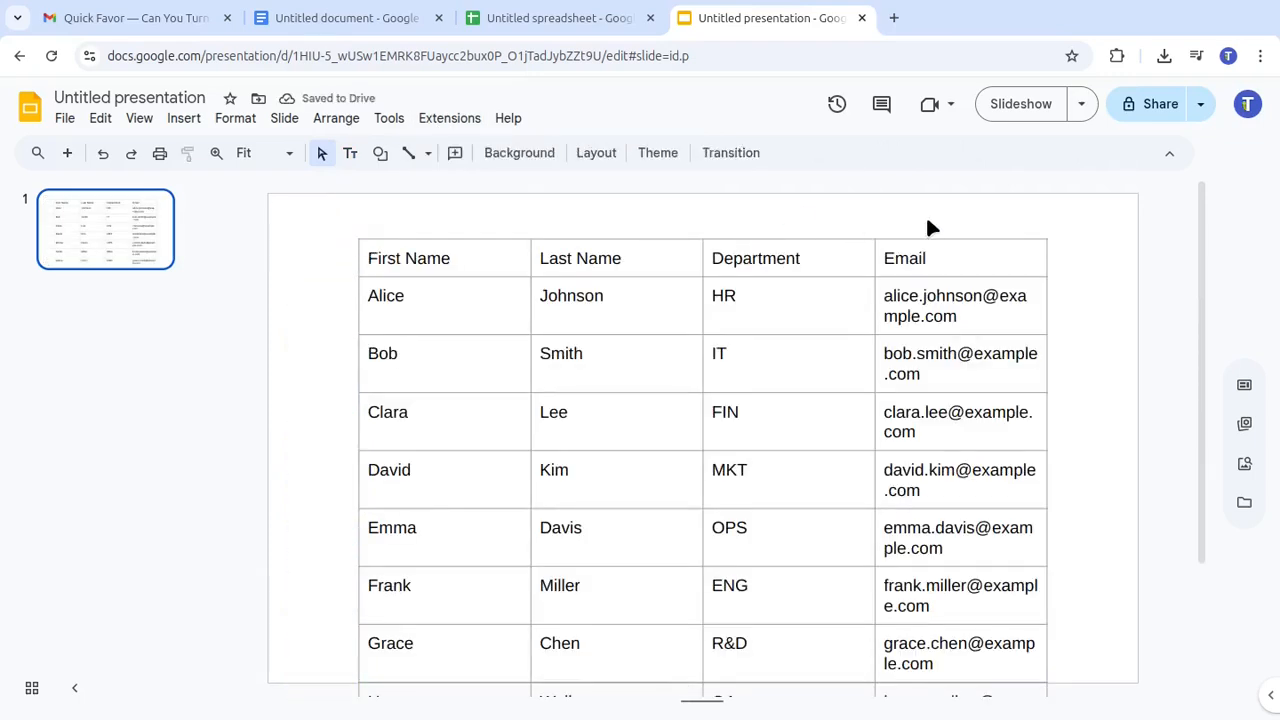
left_click(135, 18)
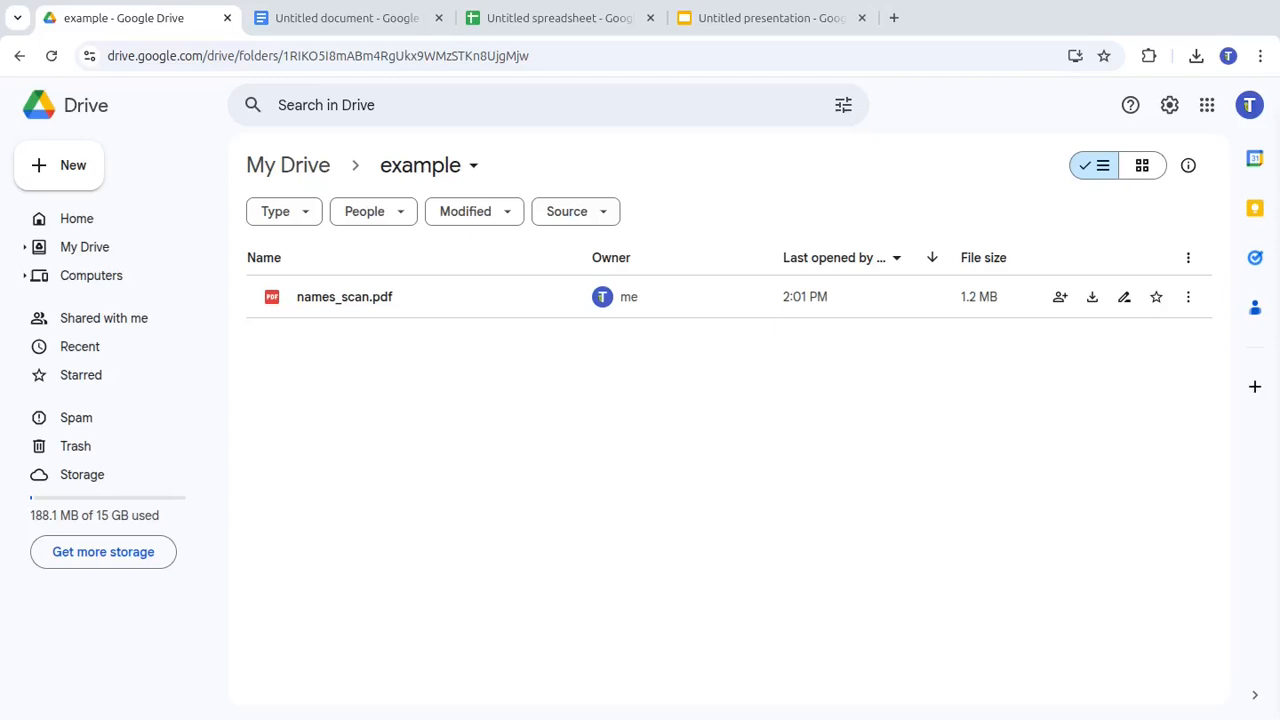
left_click(344, 296)
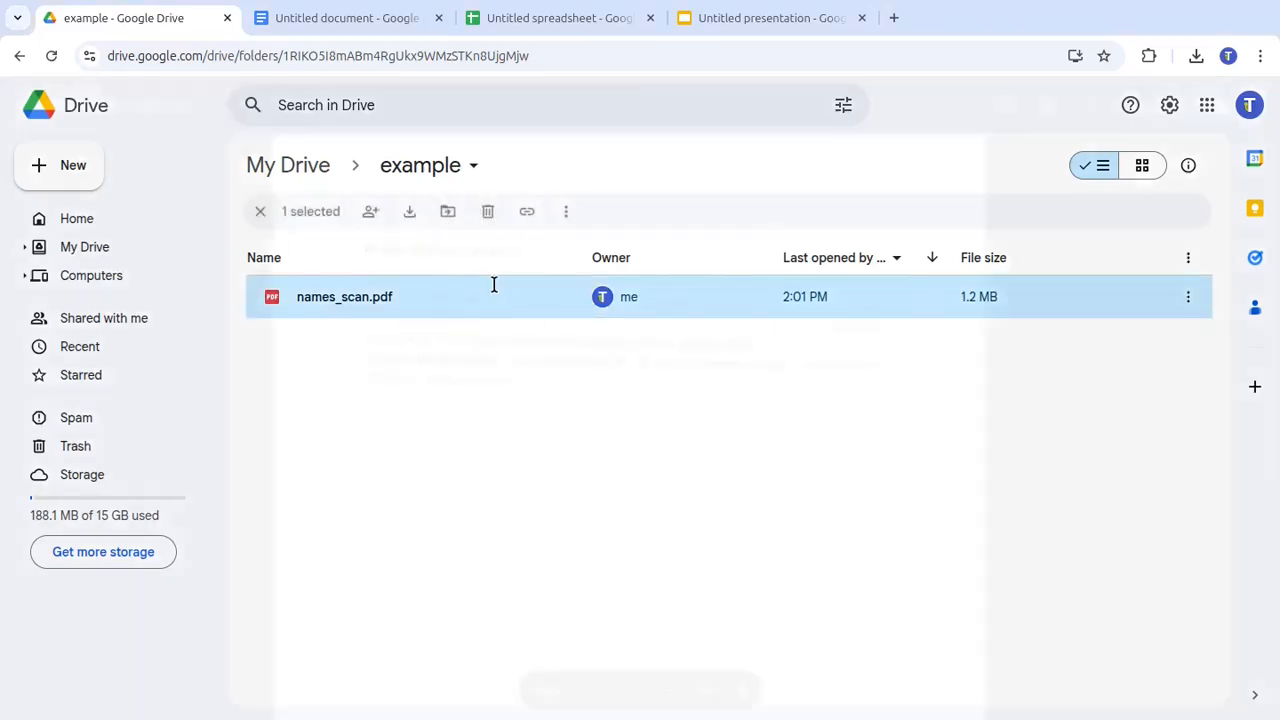
double_click(344, 296)
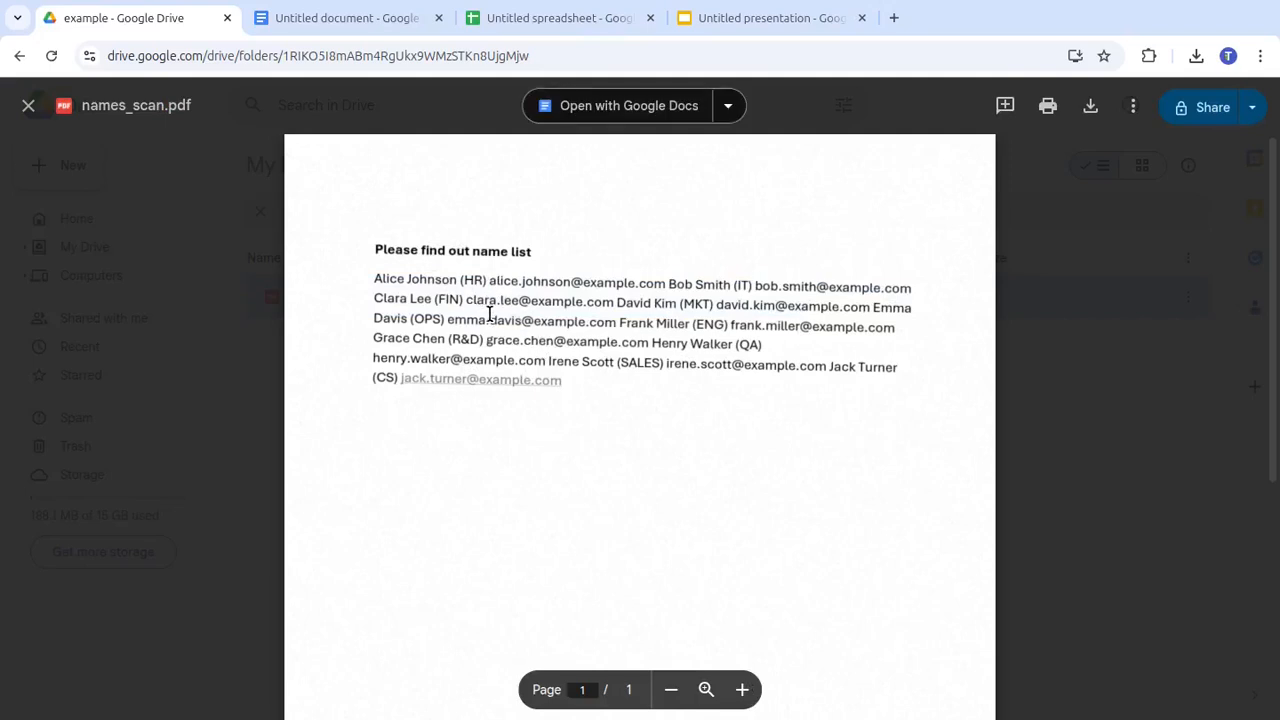
left_click(28, 105)
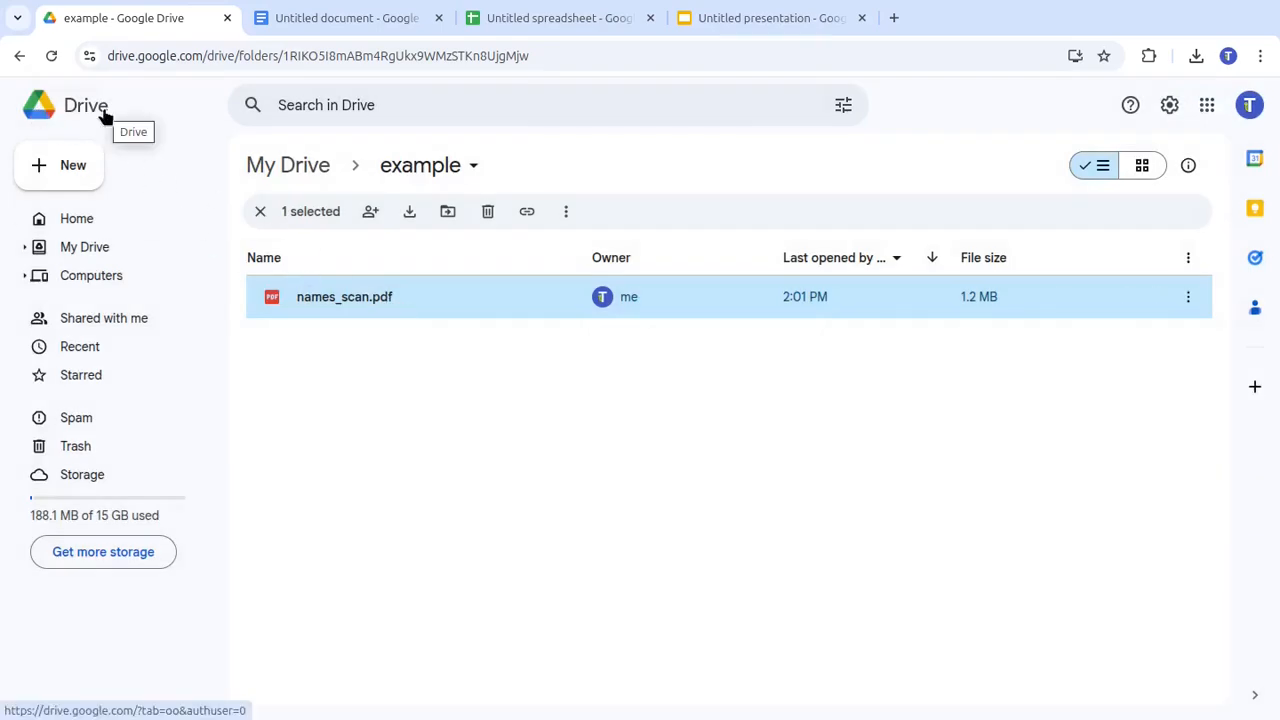
left_click(345, 18)
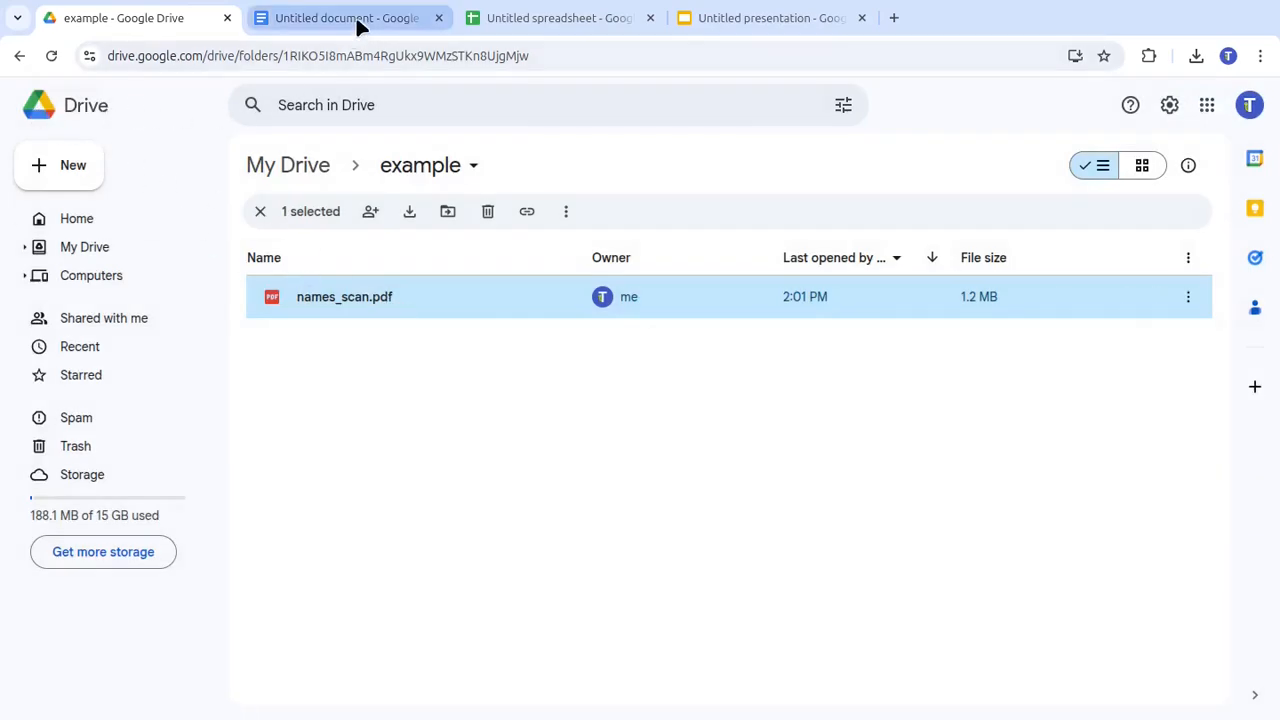
In the document, choose names_scan.pdf from Drive for PDF content extraction.
left_click(345, 18)
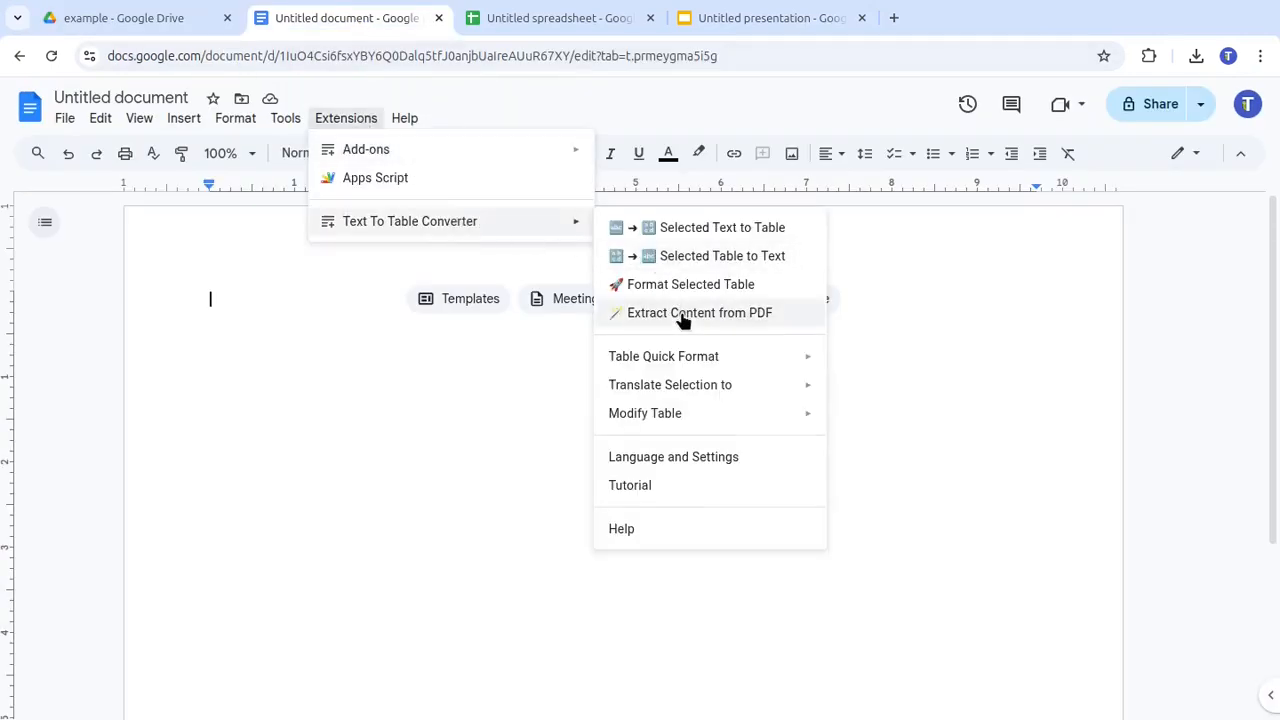
left_click(699, 312)
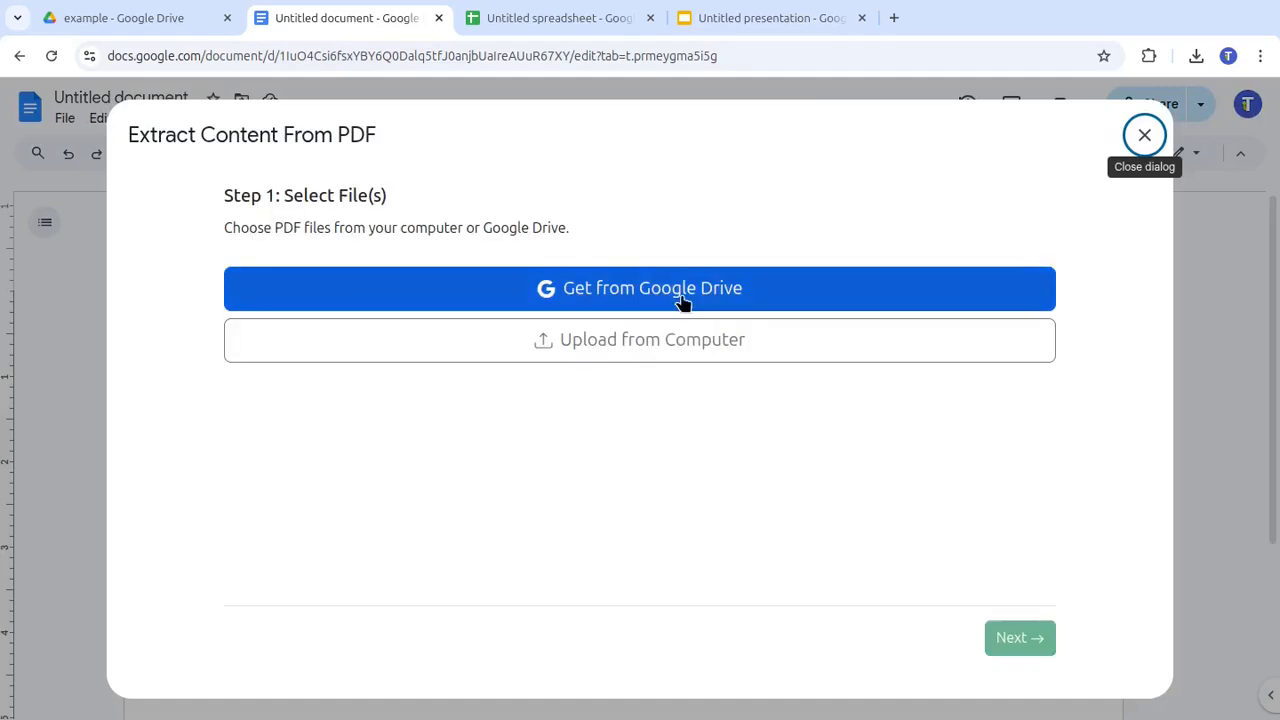
left_click(651, 288)
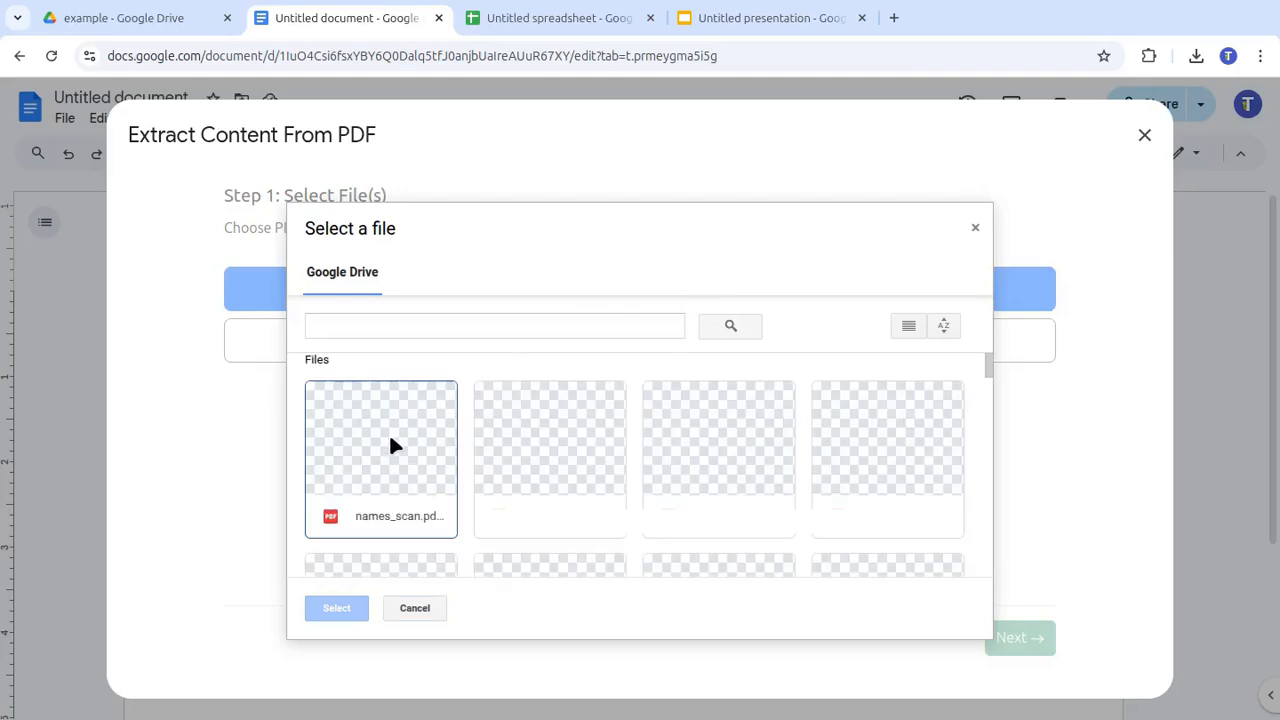
left_click(336, 607)
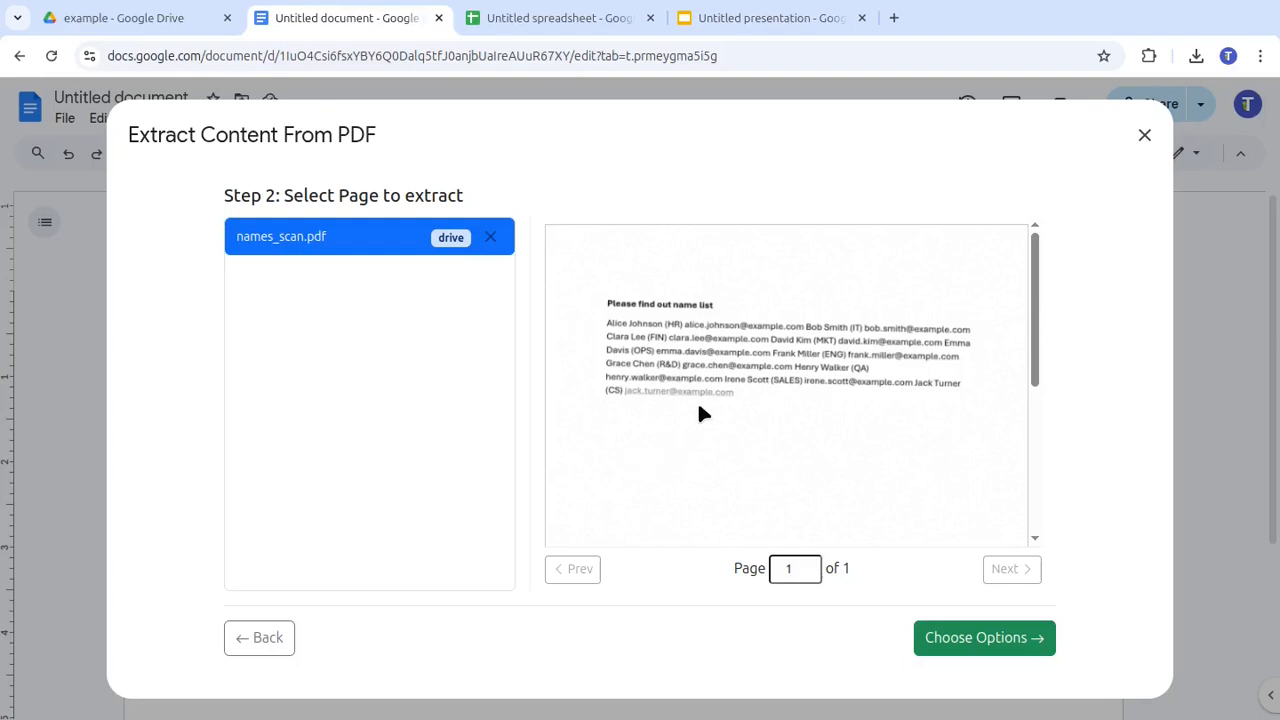
left_click(983, 637)
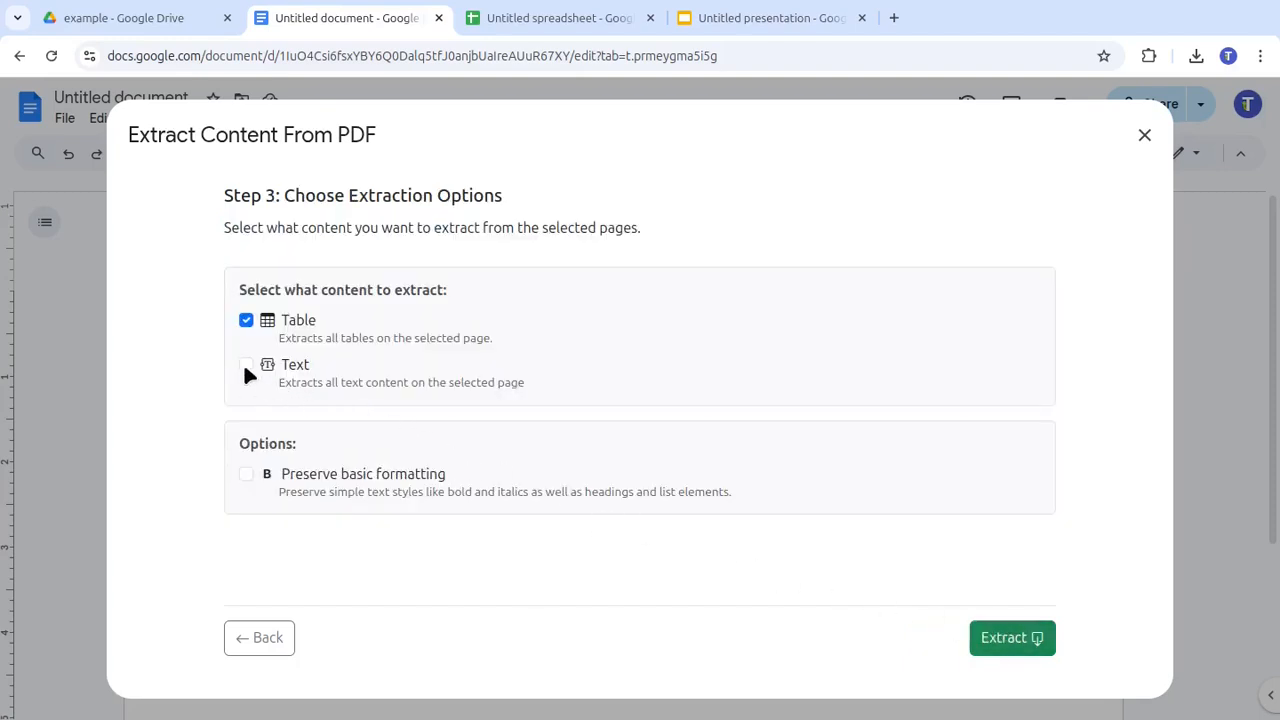
Select text-only extraction and extract the staff table from names_scan.pdf.
left_click(246, 364)
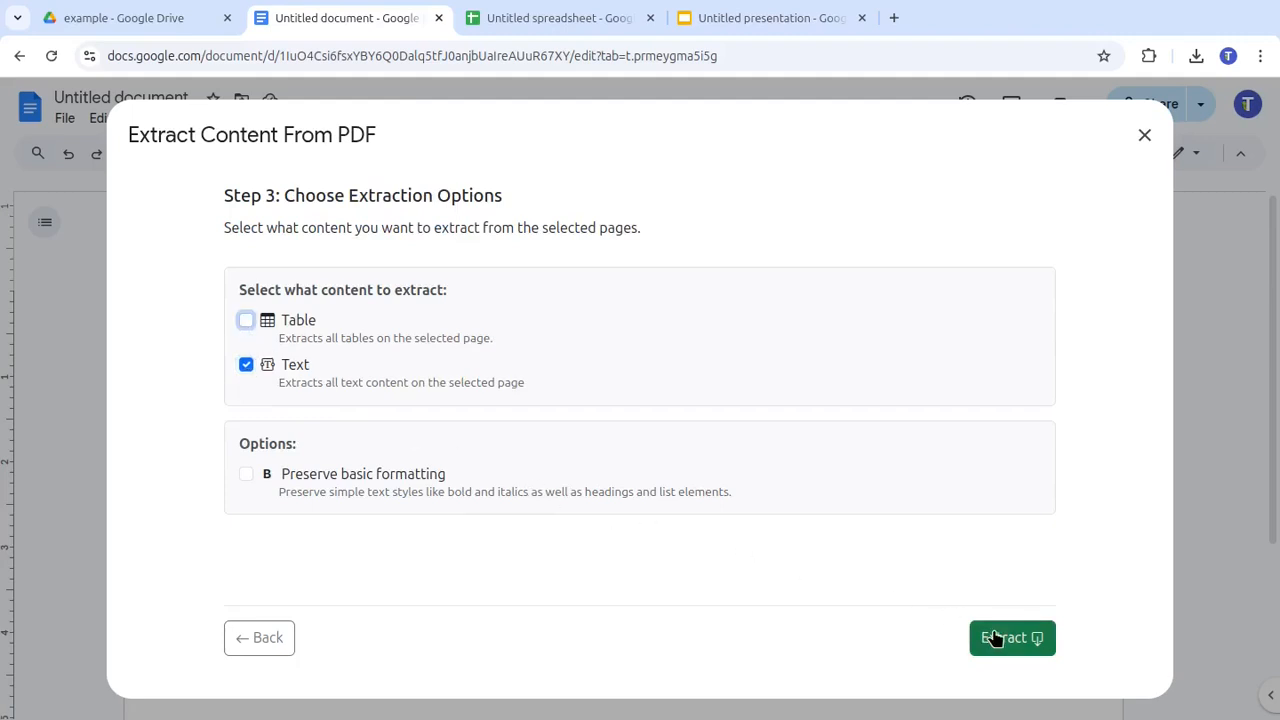
left_click(1011, 638)
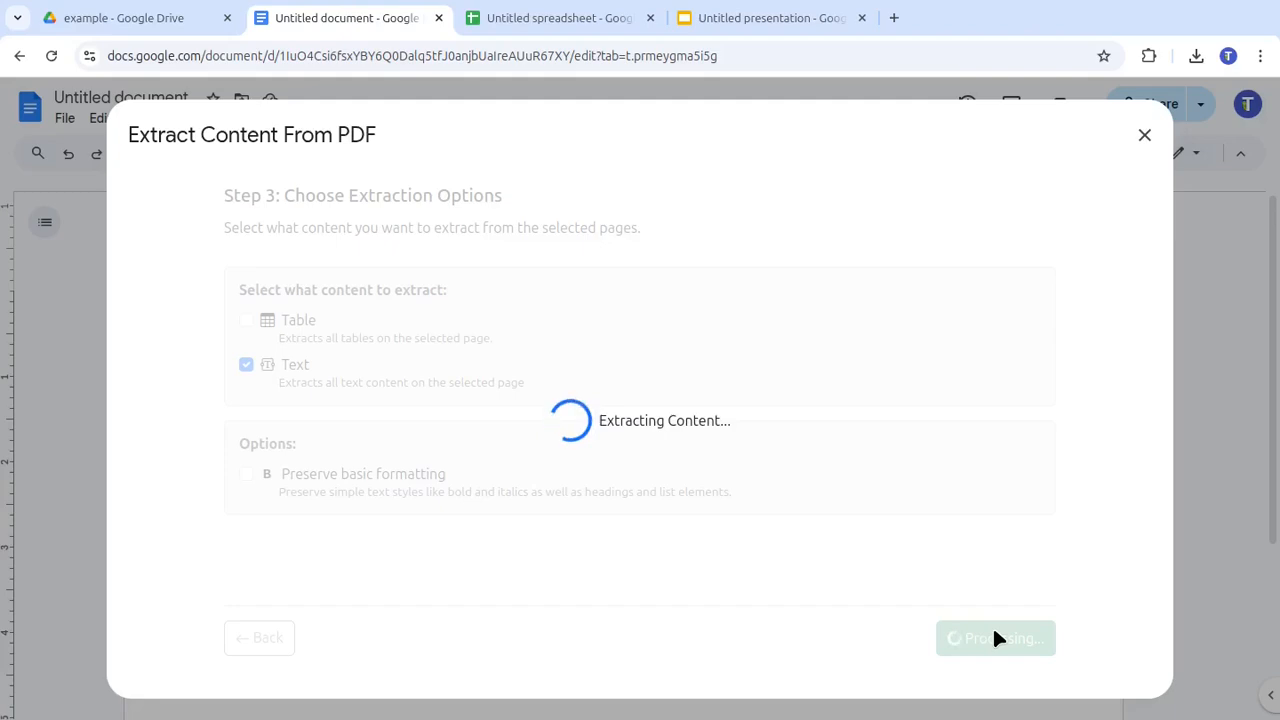
left_click(995, 638)
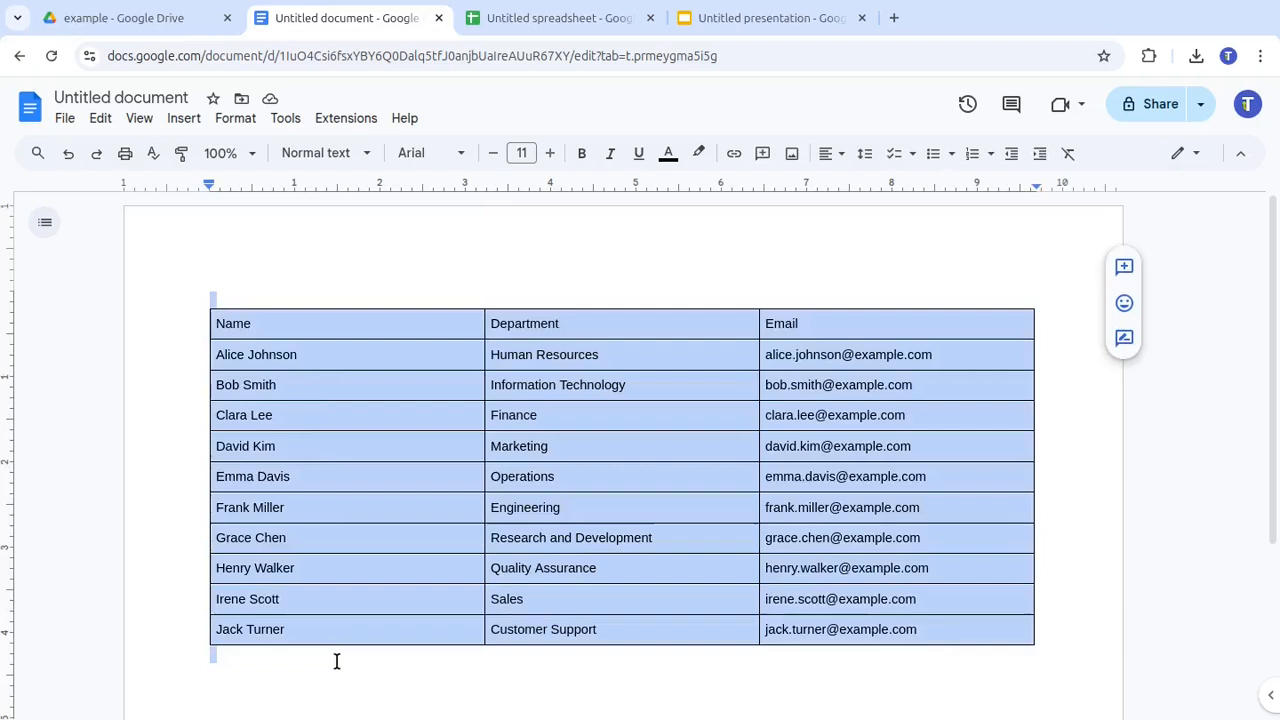
mouse_move(330, 217)
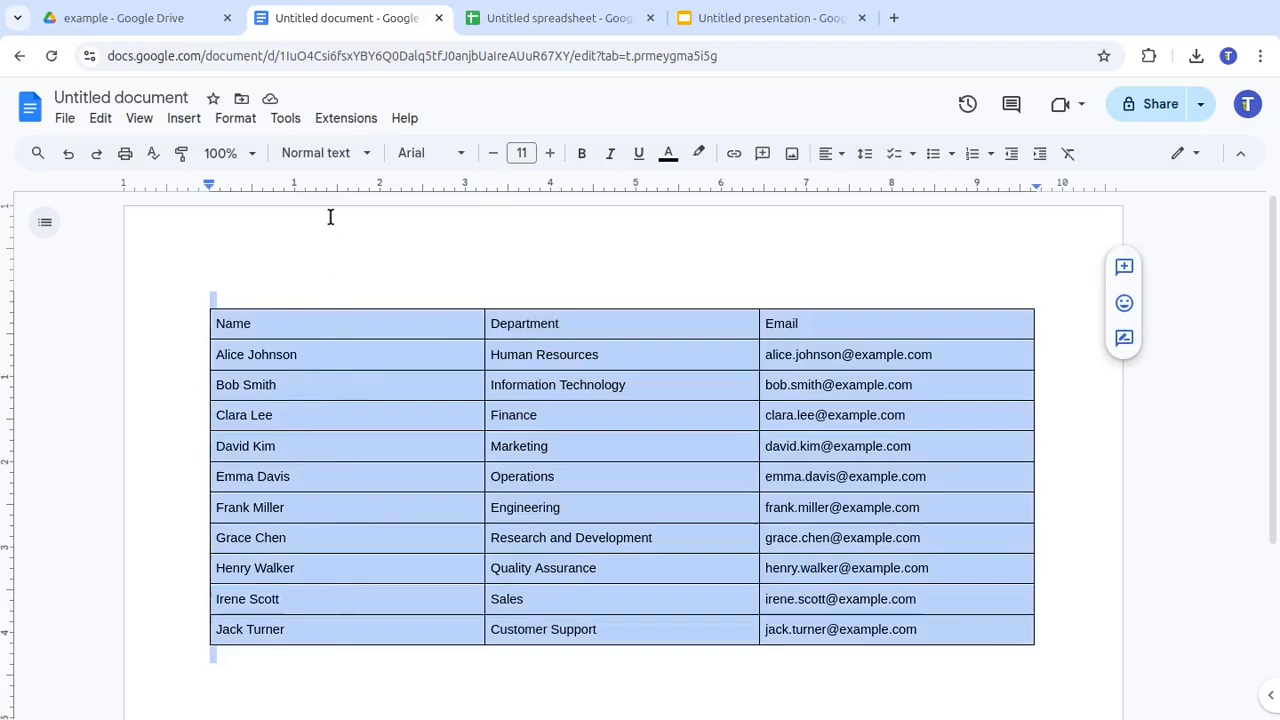
Translate the staff table's headers and department names into French.
left_click(346, 118)
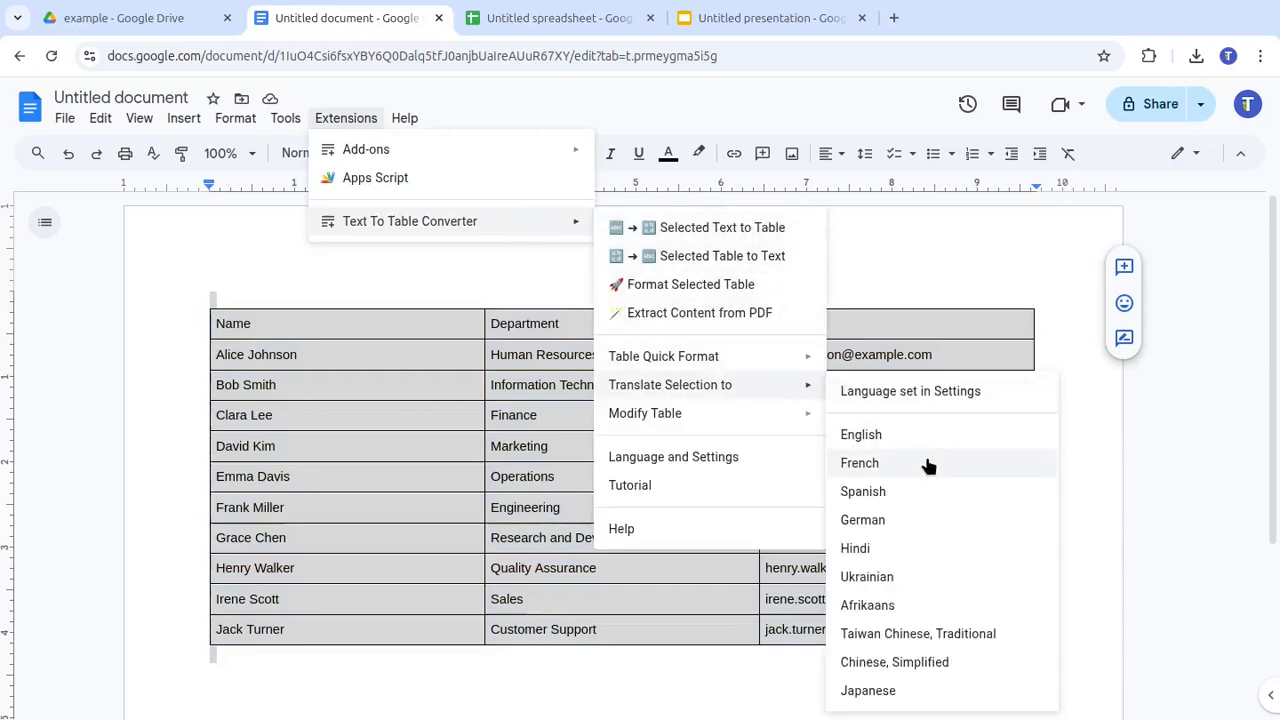
left_click(859, 462)
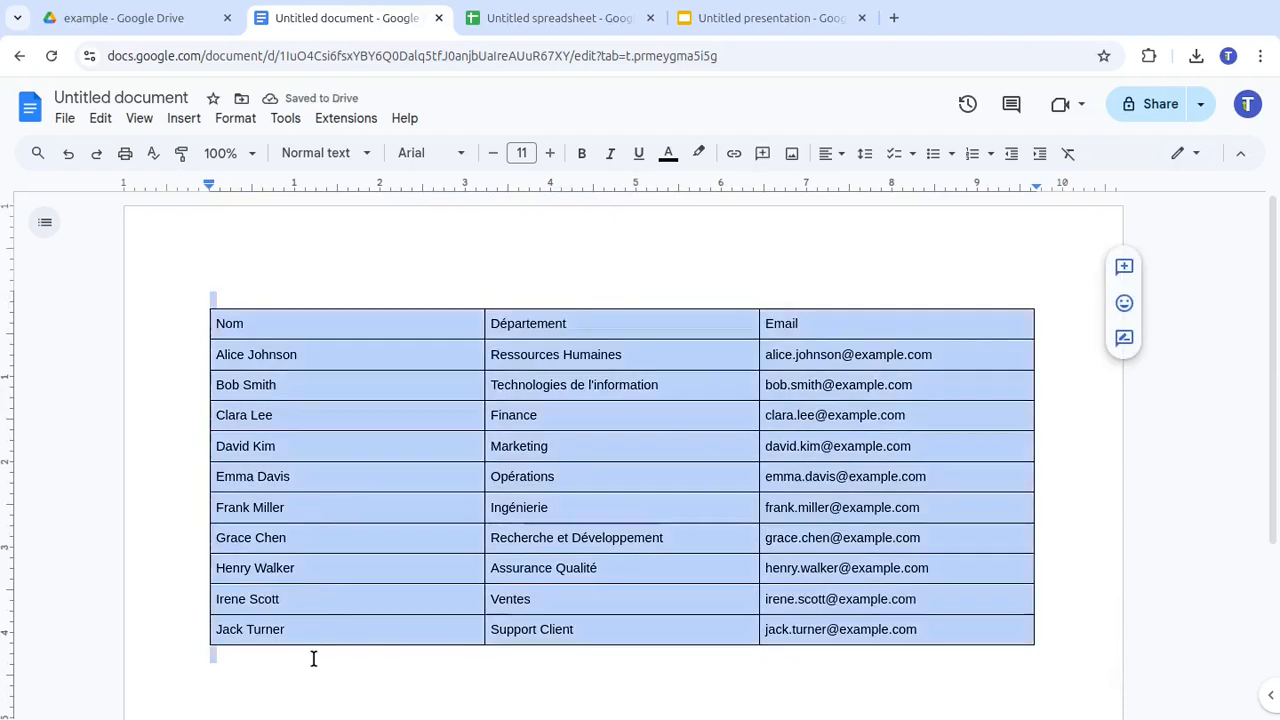
Apply the Blue table quick format style to the table.
left_click(345, 118)
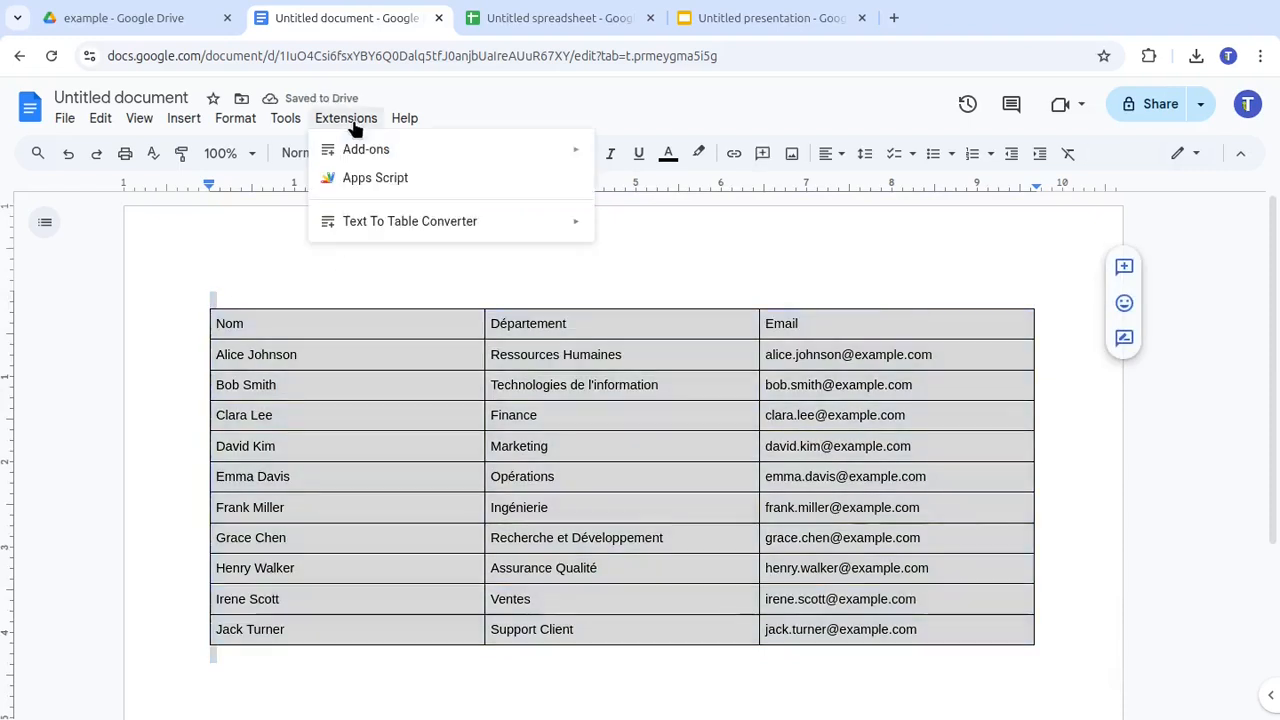
left_click(410, 221)
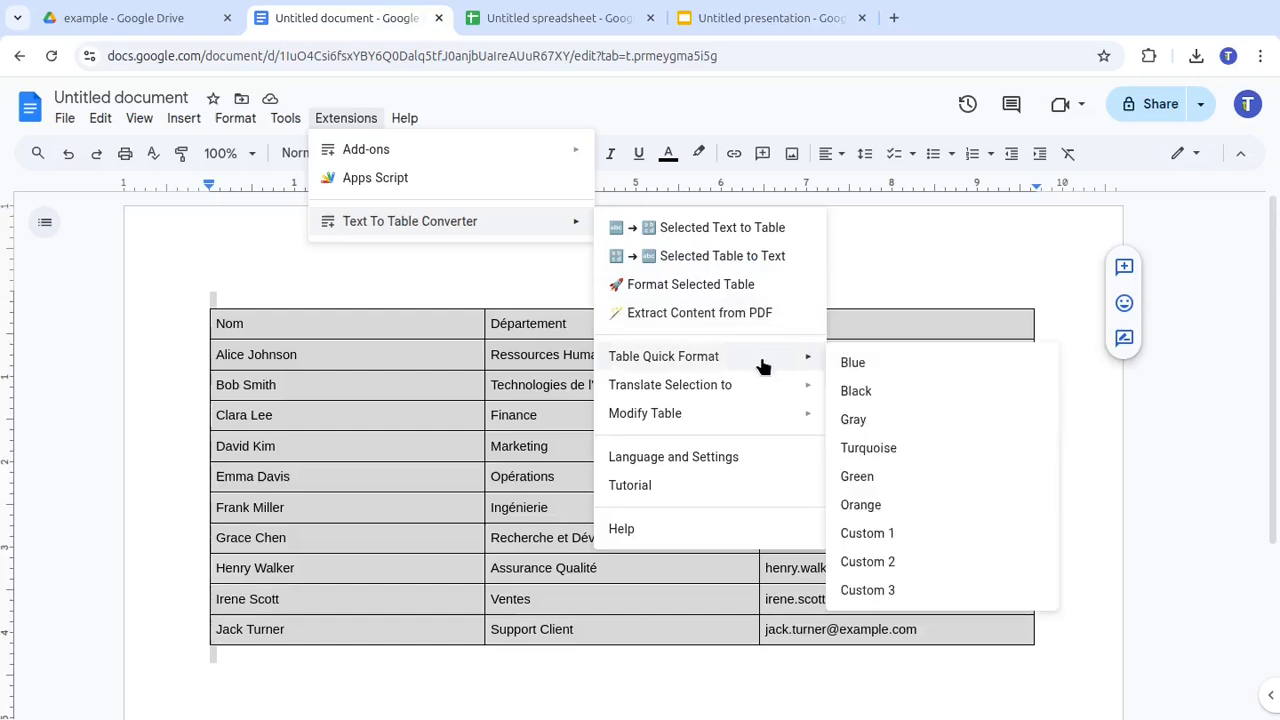
mouse_move(895, 362)
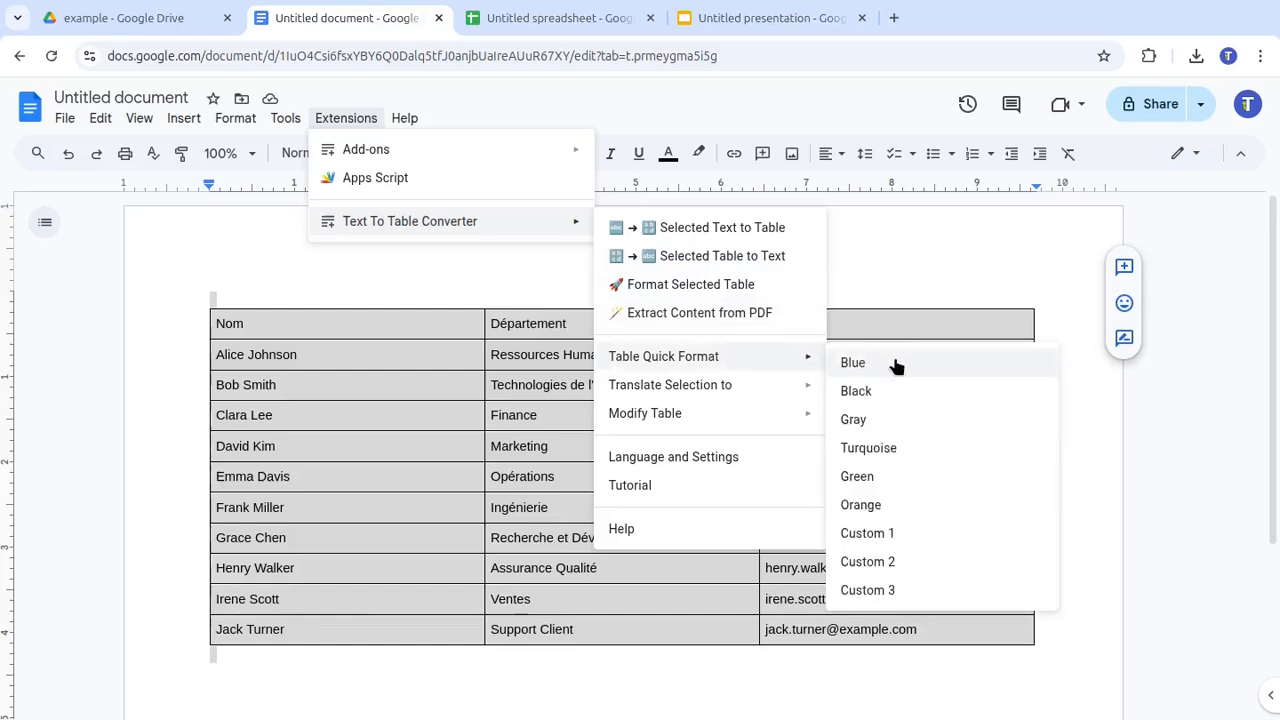
left_click(853, 362)
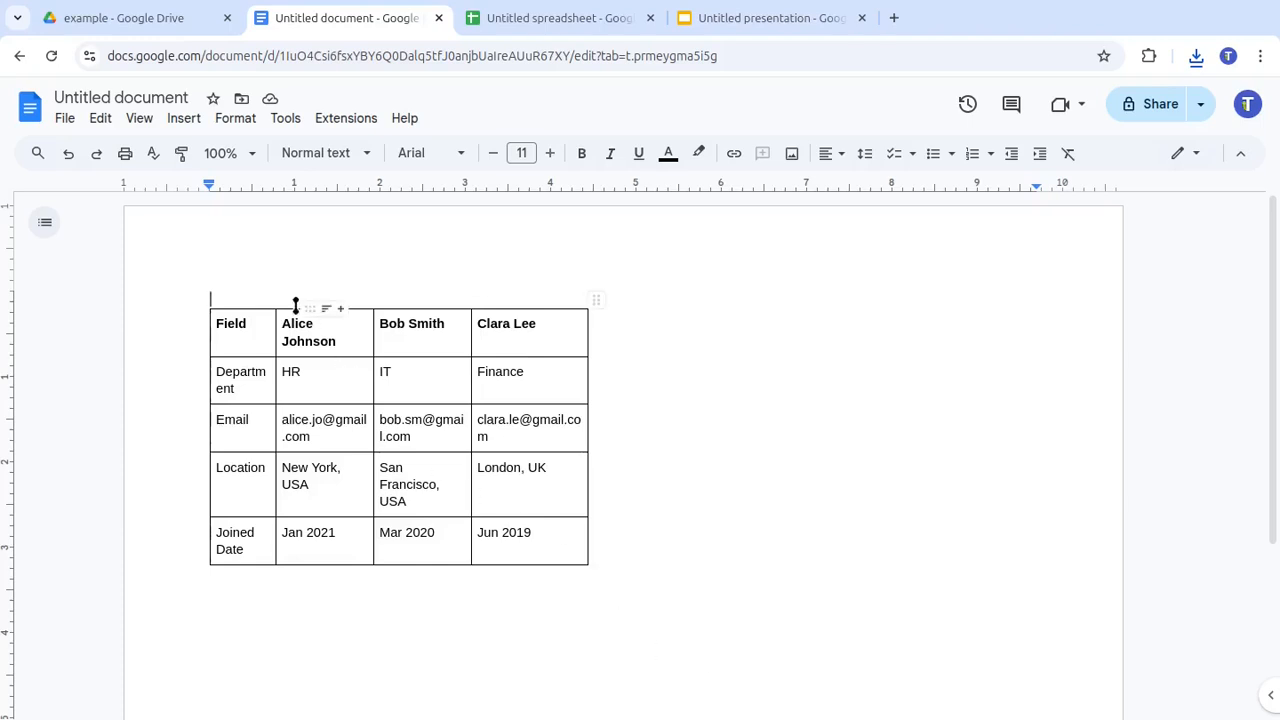
Fit the Field table's column widths to their content.
left_click(346, 118)
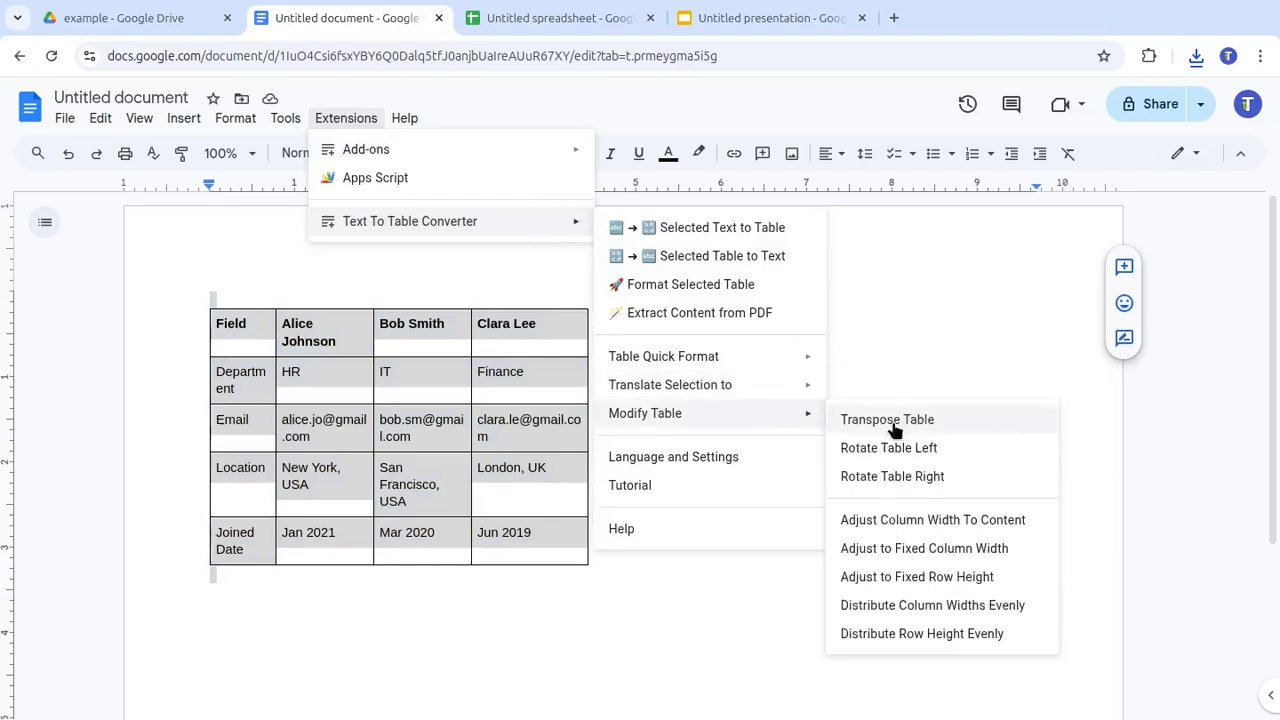
left_click(886, 419)
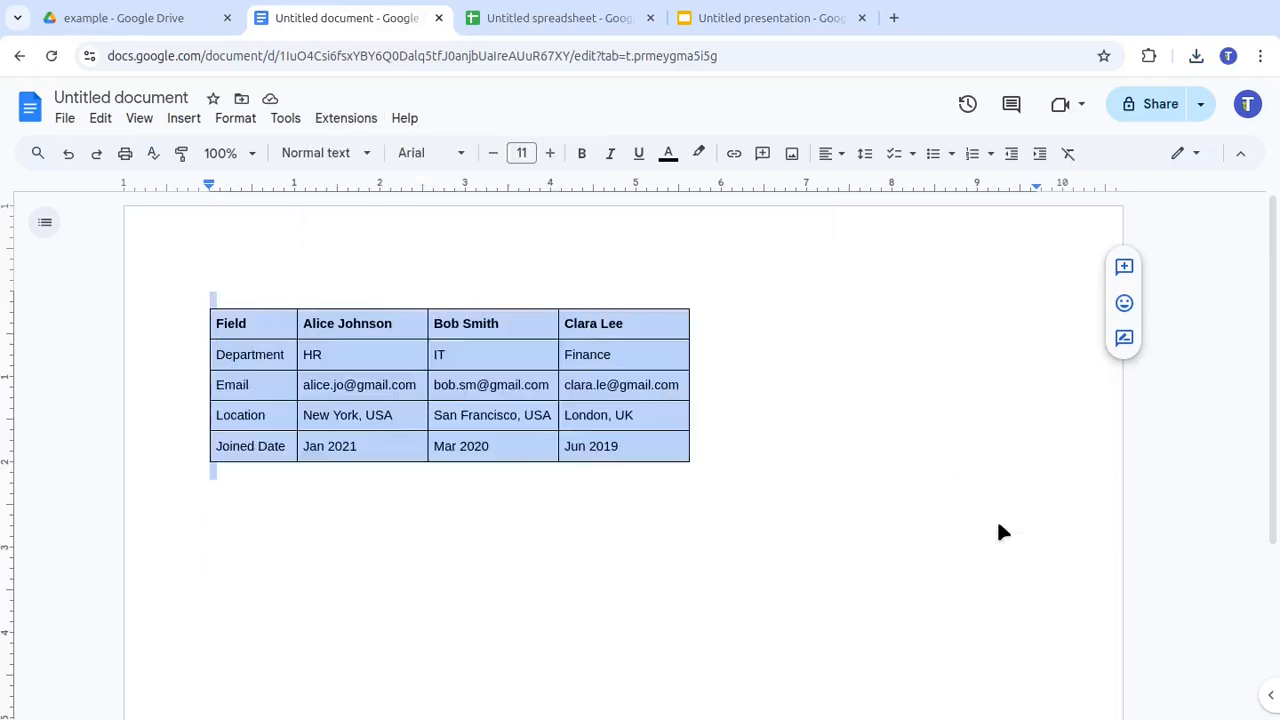
mouse_move(996, 518)
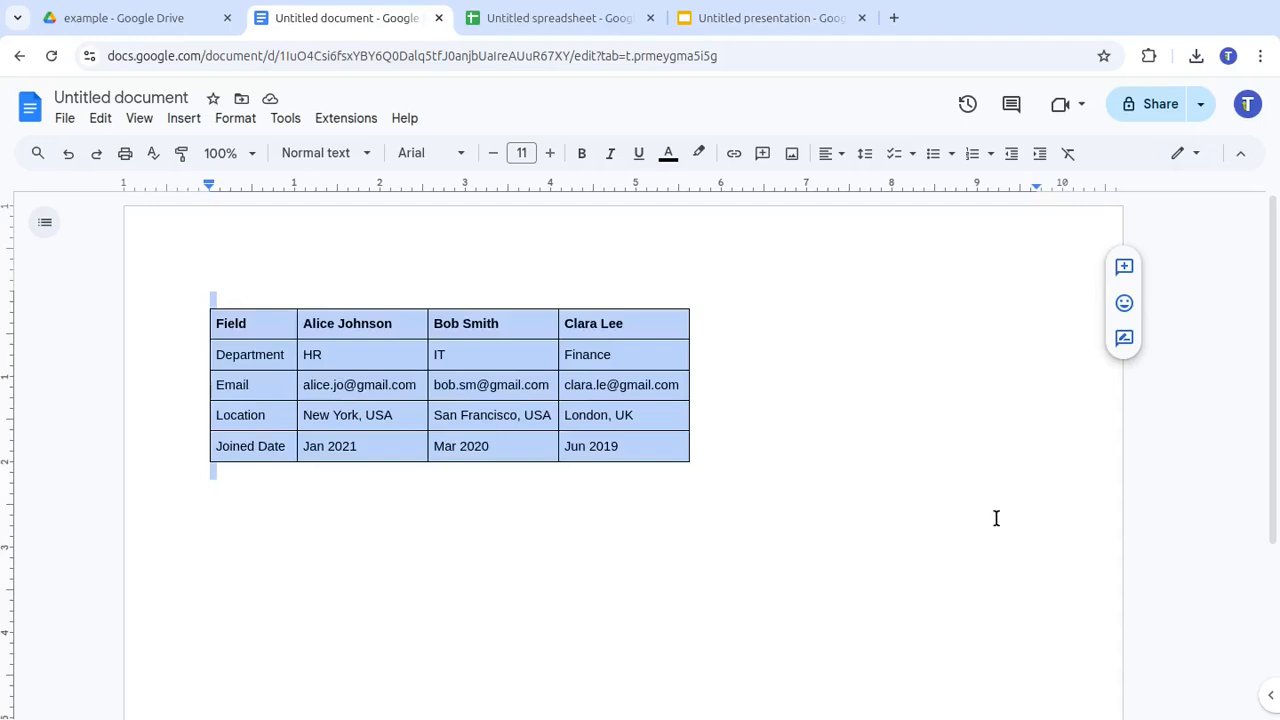
Transpose the Field table, swapping its rows and columns.
left_click(345, 118)
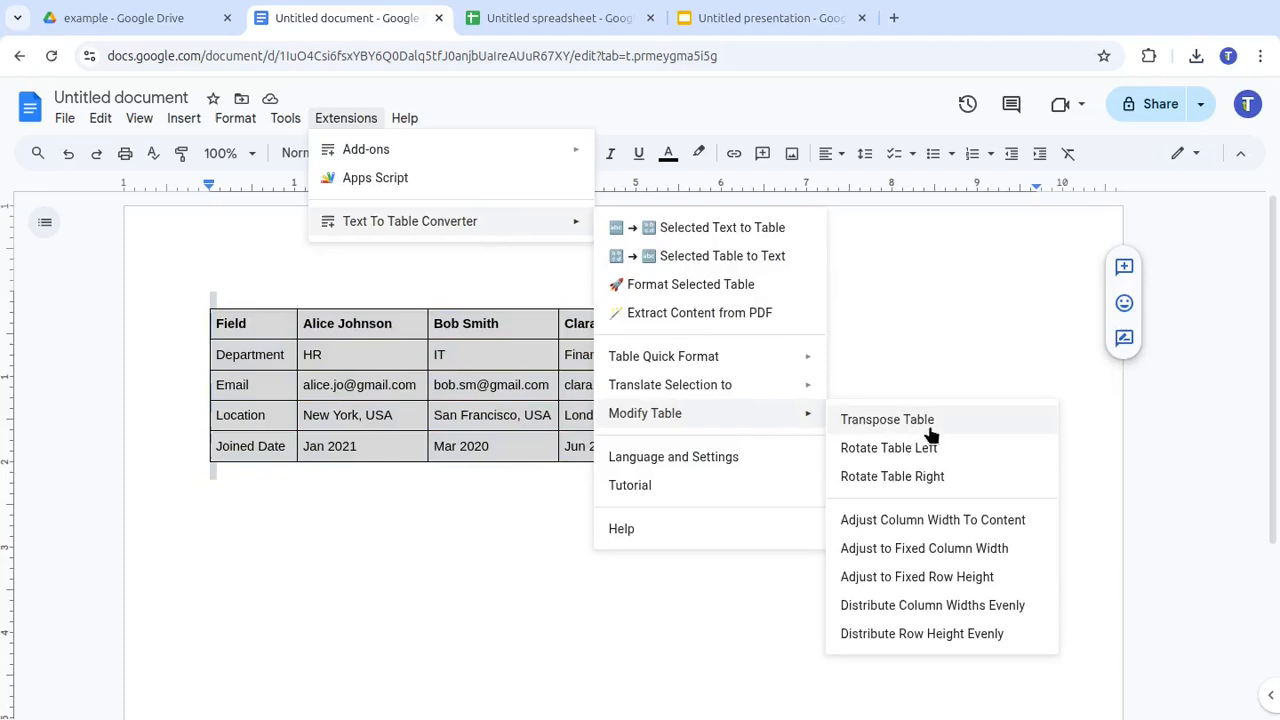
left_click(887, 419)
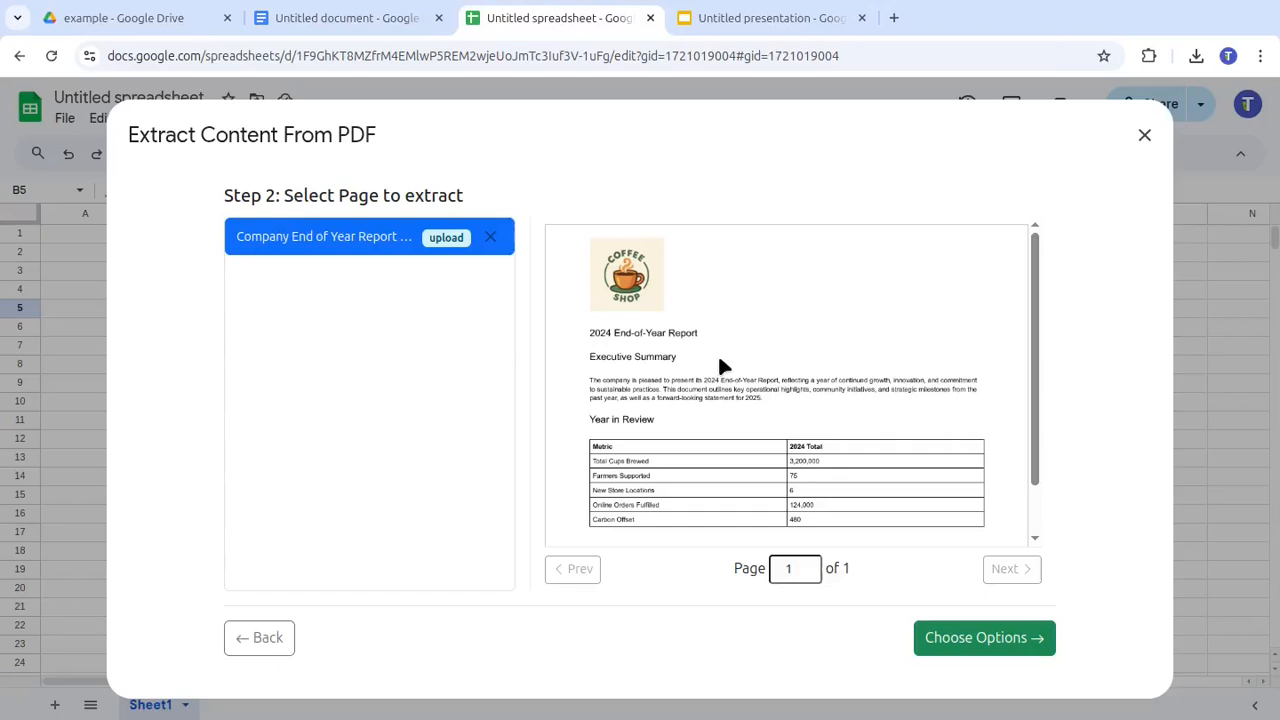
Extract the report's table and text with basic formatting, then view the Year in Review sheet.
left_click(983, 637)
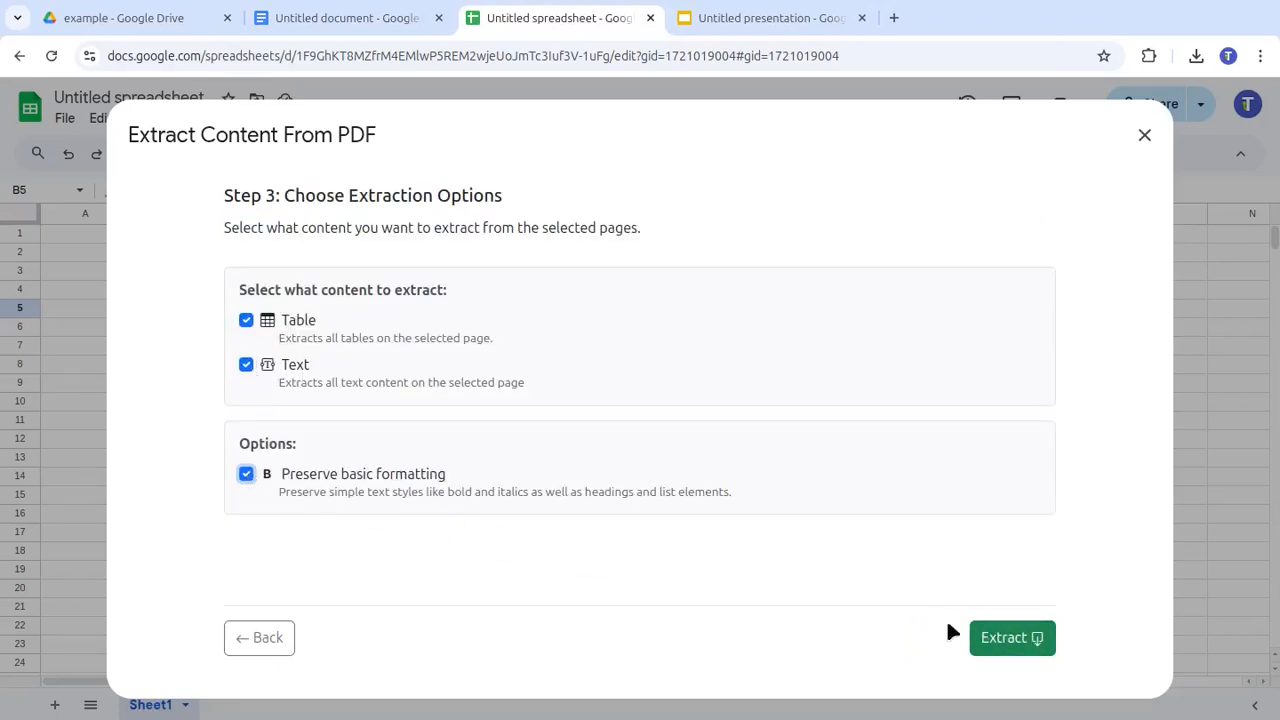
left_click(1011, 637)
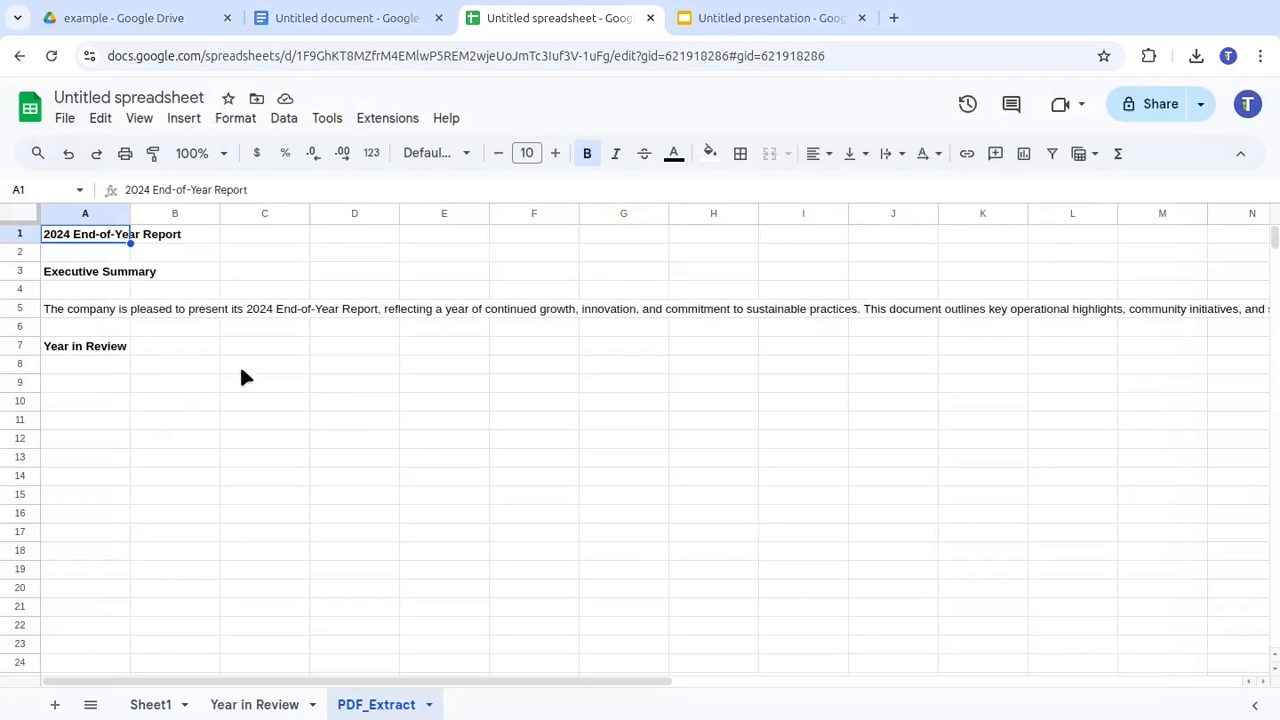
left_click(85, 345)
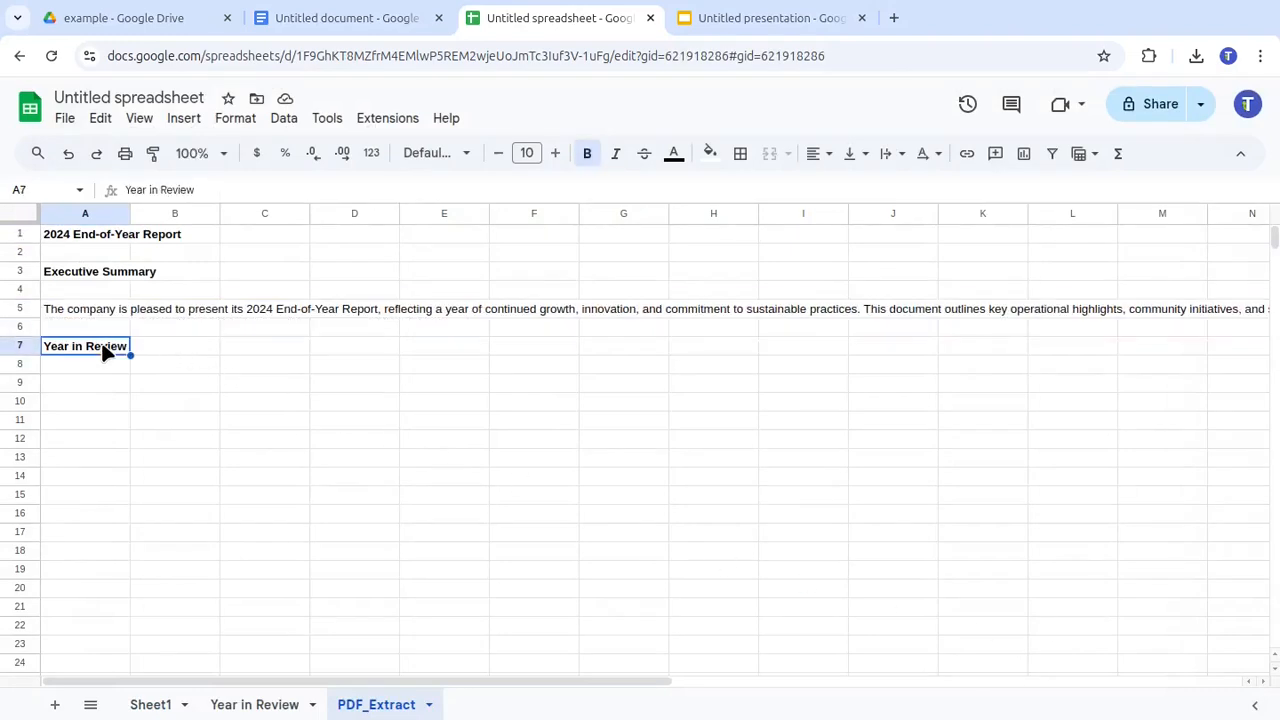
left_click(255, 704)
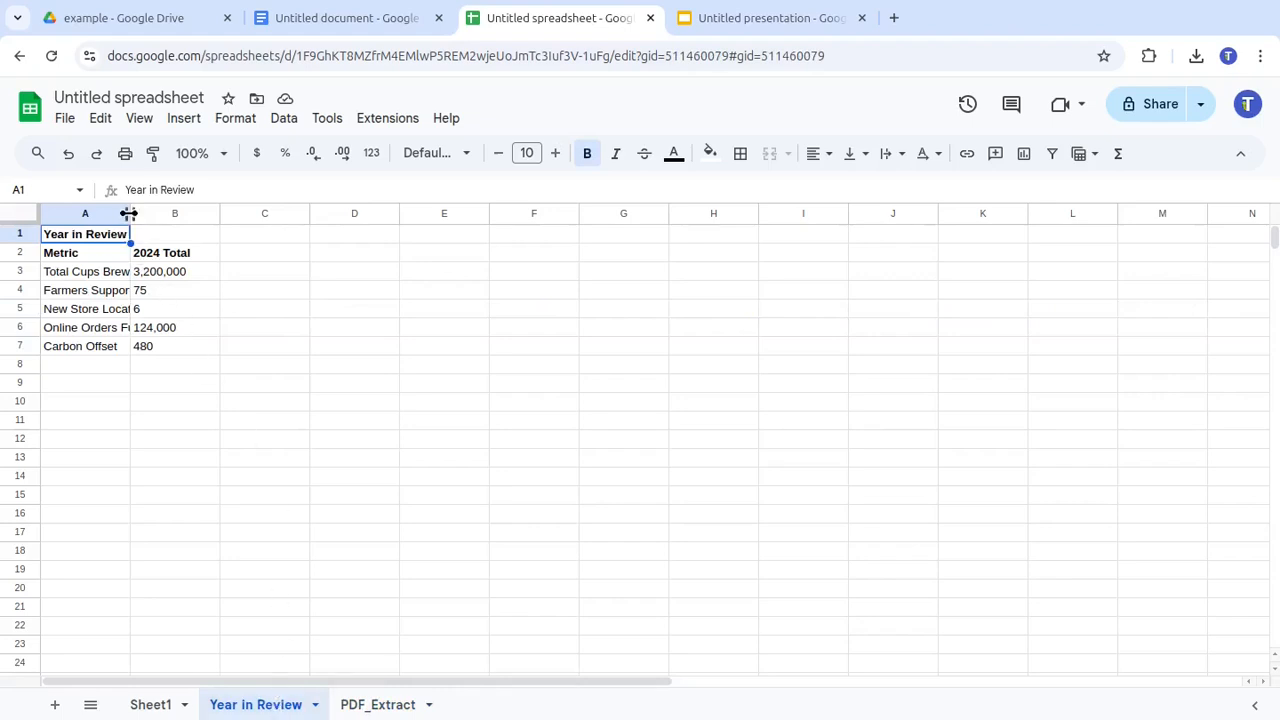
Switch to the Untitled document and place the cursor in the Year in Review heading.
left_click(345, 18)
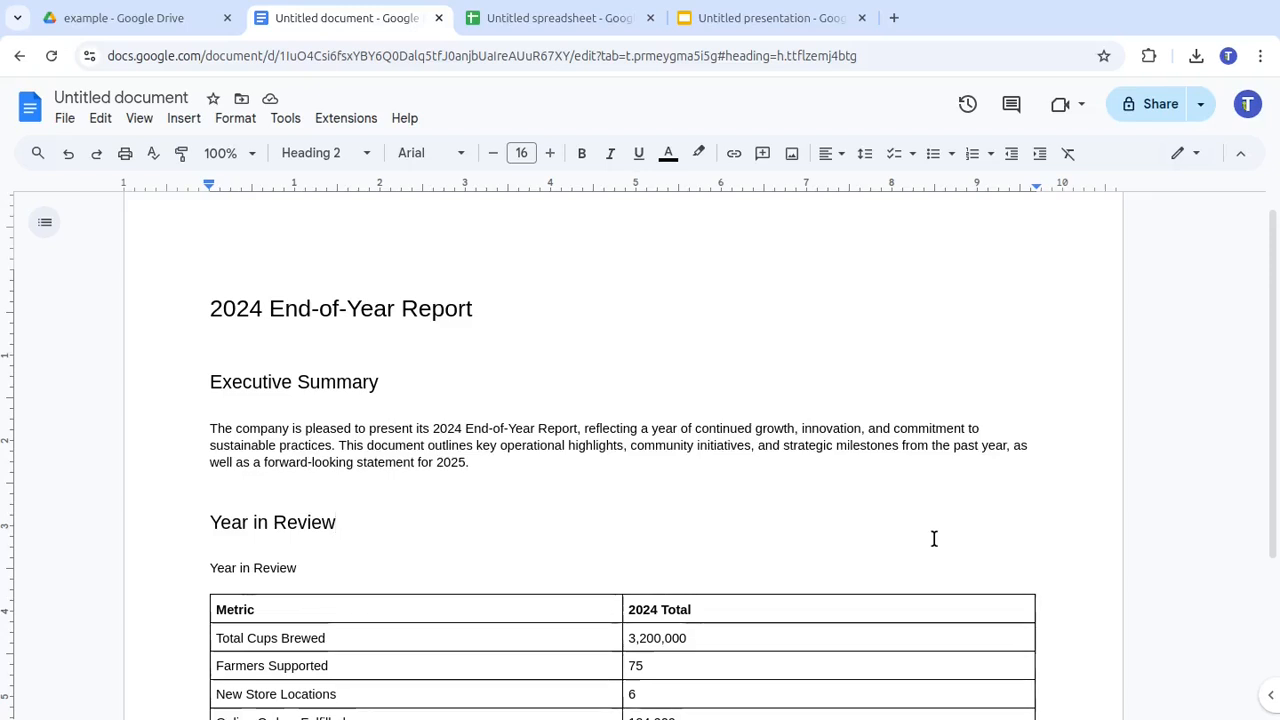
left_click(337, 522)
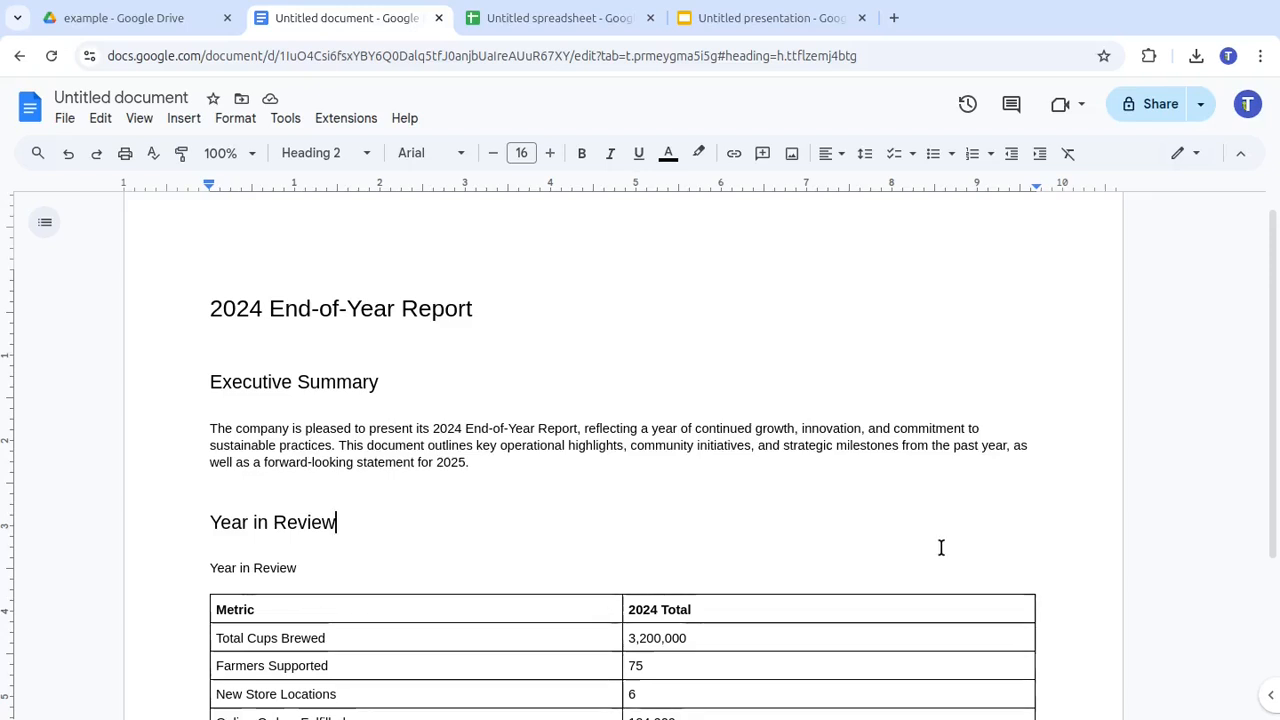